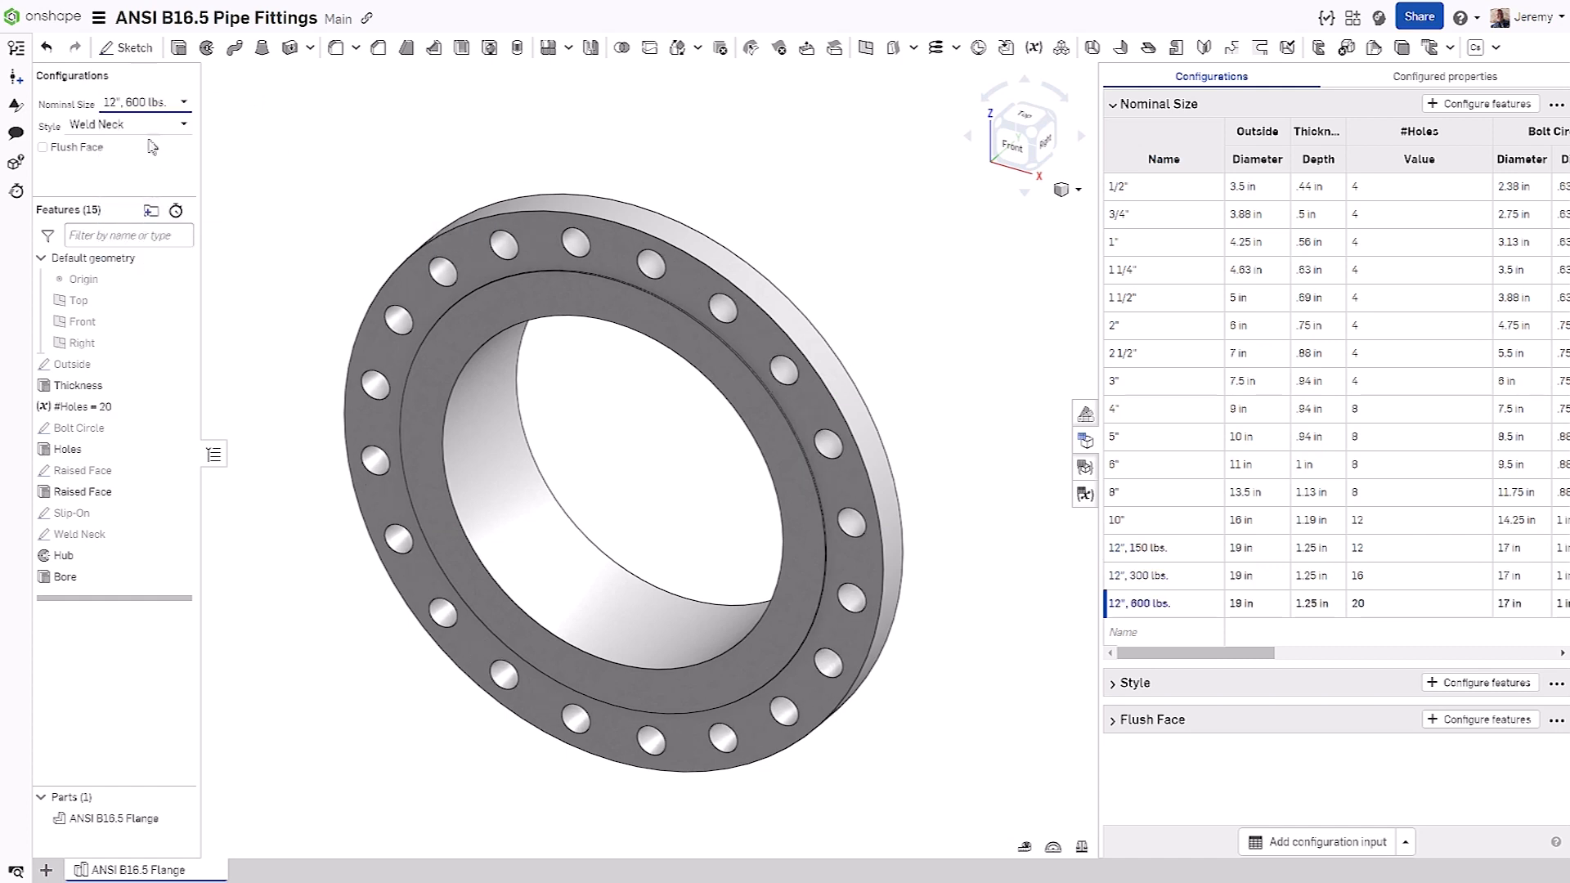
# Step: Switch the flange to 12", 150 lbs. and open options to delete the extra 12-inch rows
pyautogui.click(1137, 548)
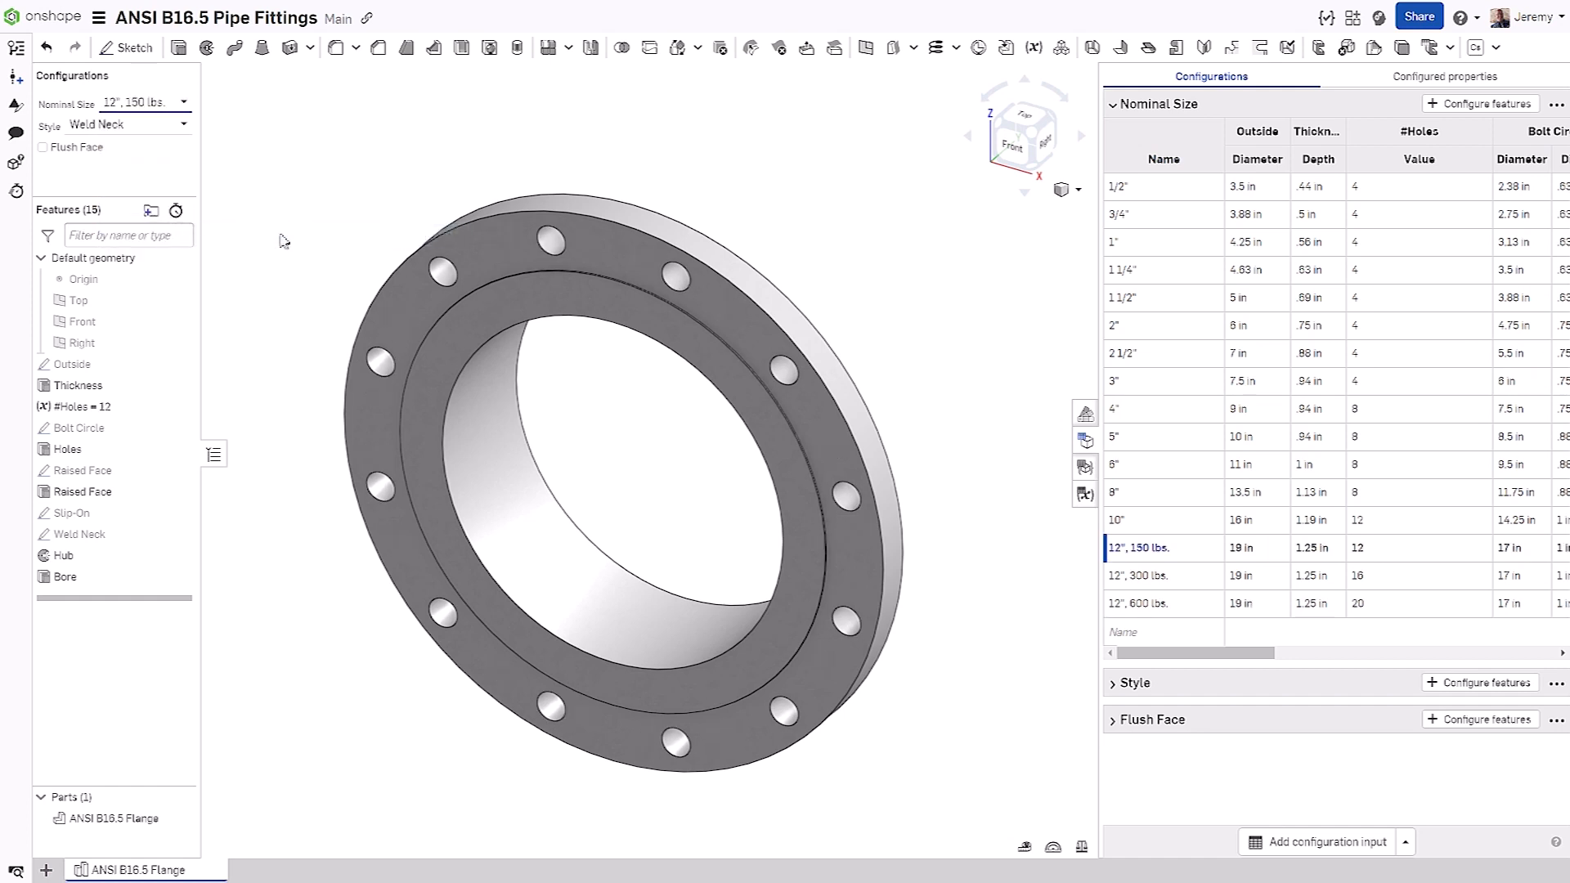
pyautogui.moveTo(308, 243)
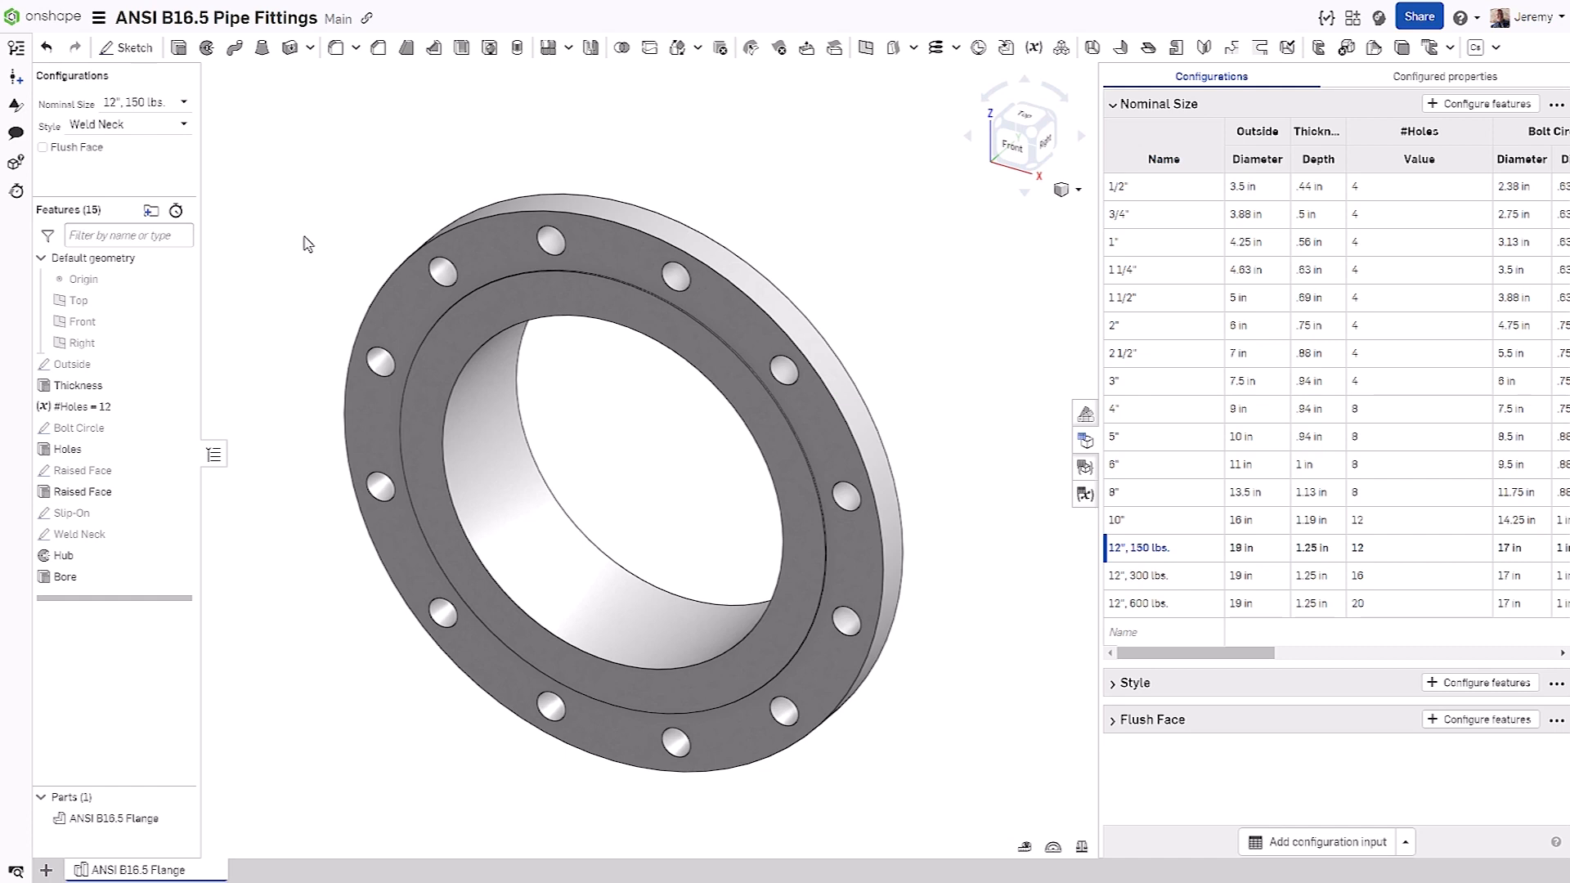
pyautogui.rightClick(1137, 603)
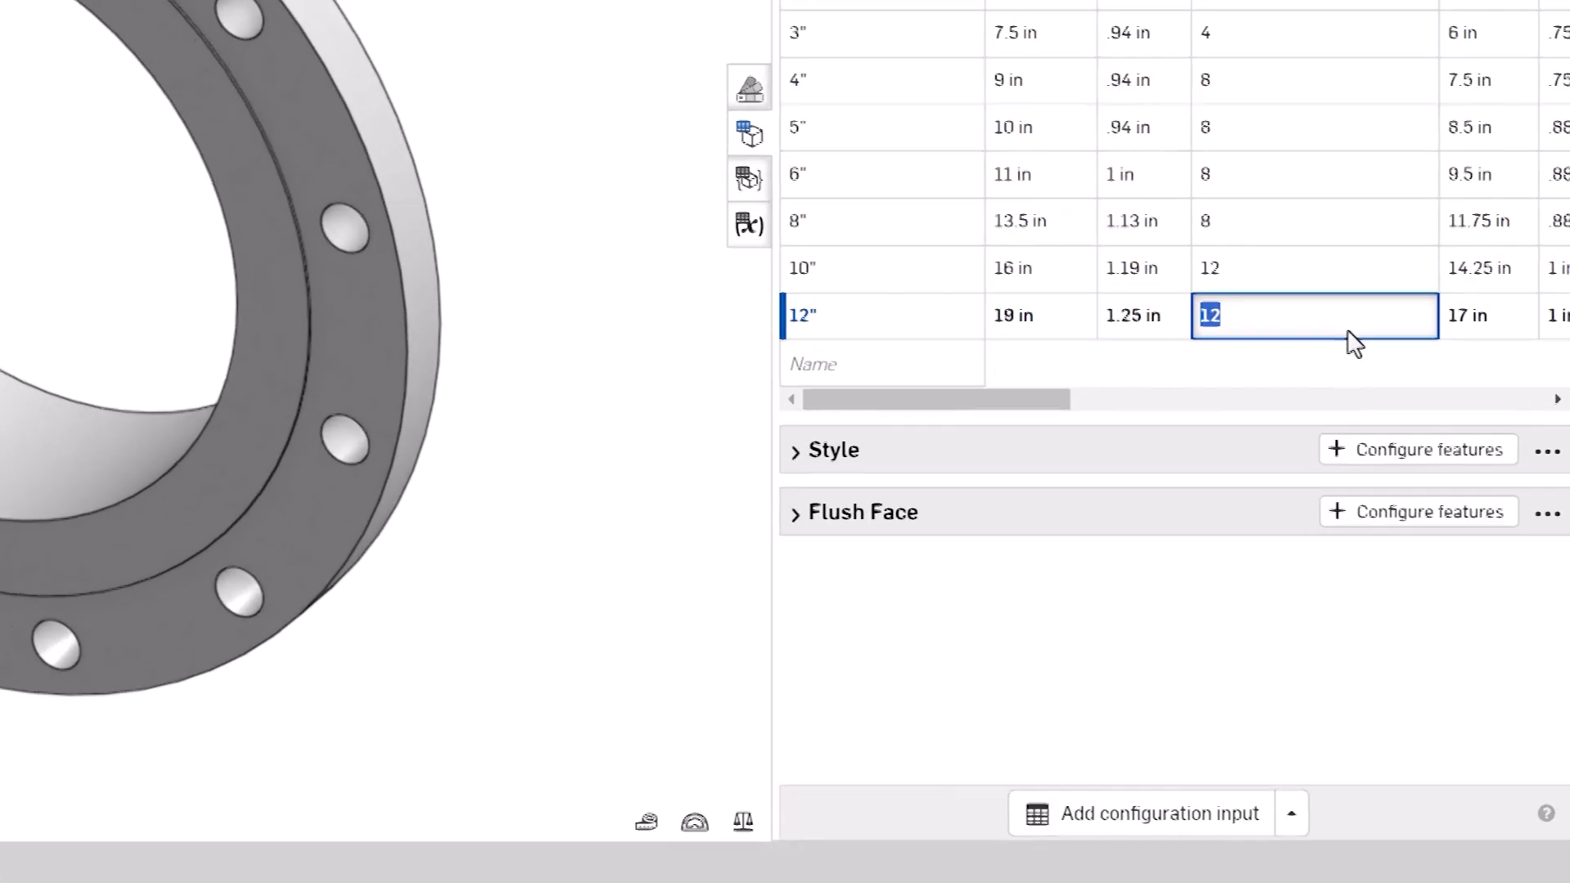
# Step: Enter the 12" hole count as [12, 16, 16, 20, 20][0] and change the index to 3
pyautogui.write('[12, 1')
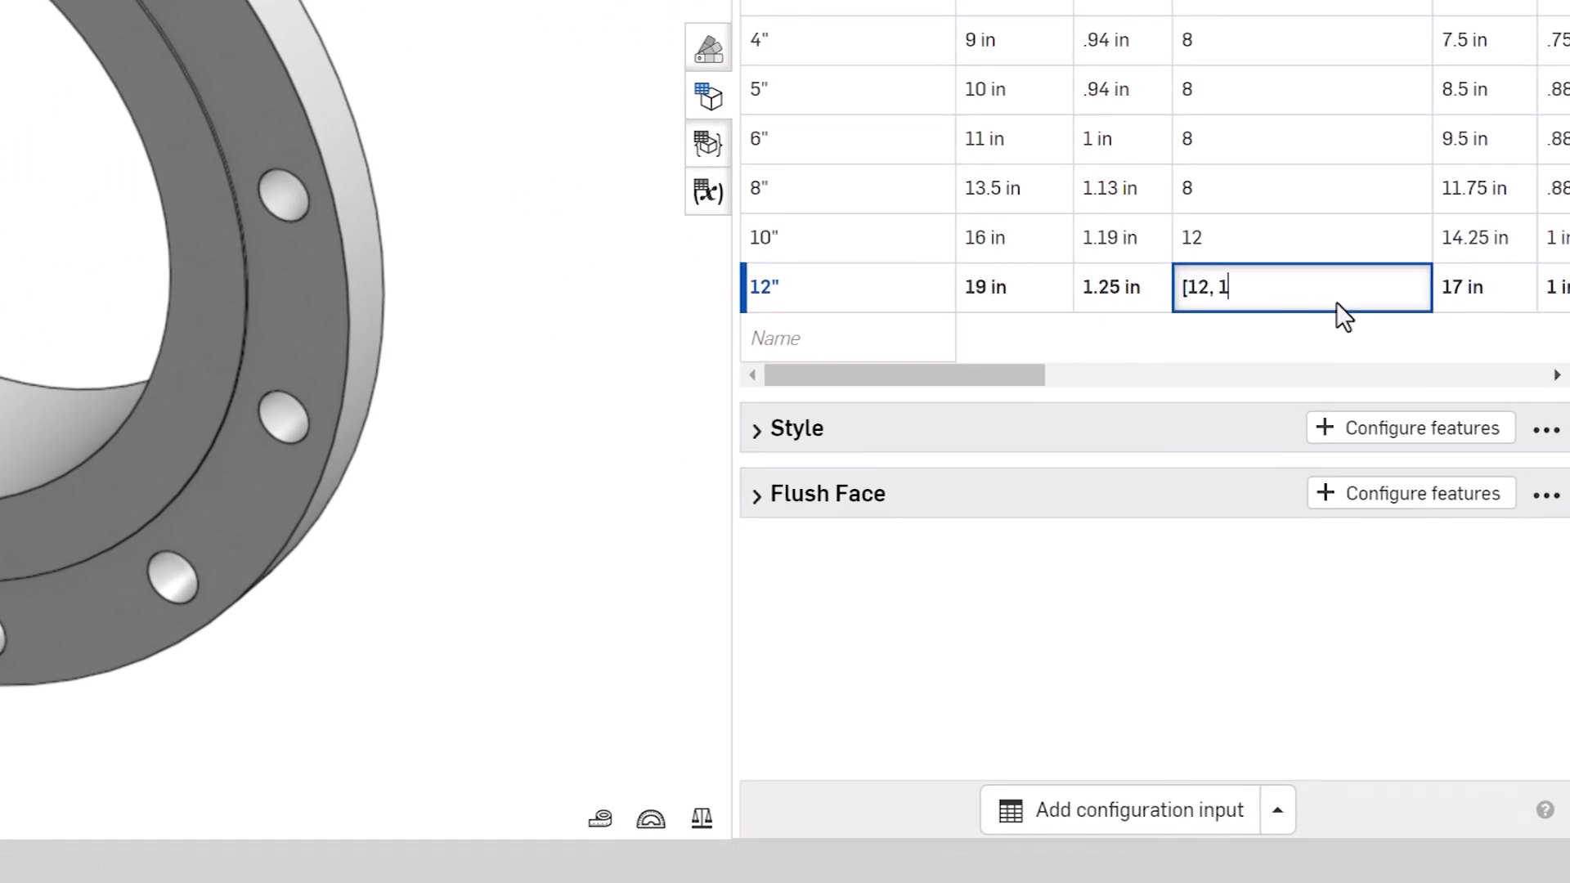
pyautogui.write('6, 16, 20, 20')
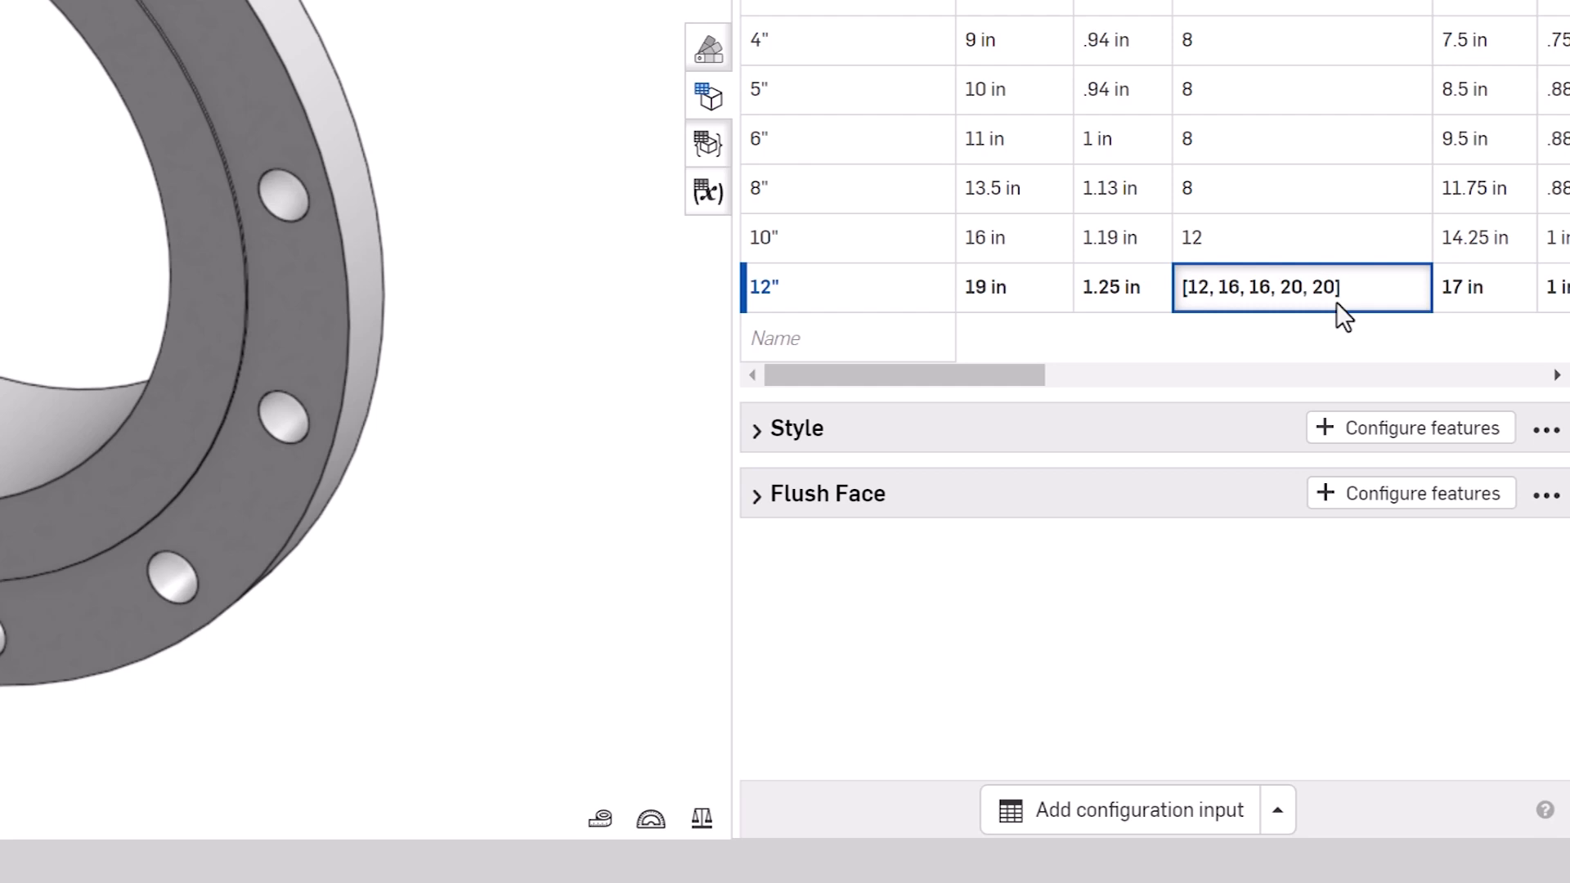
pyautogui.write('[0')
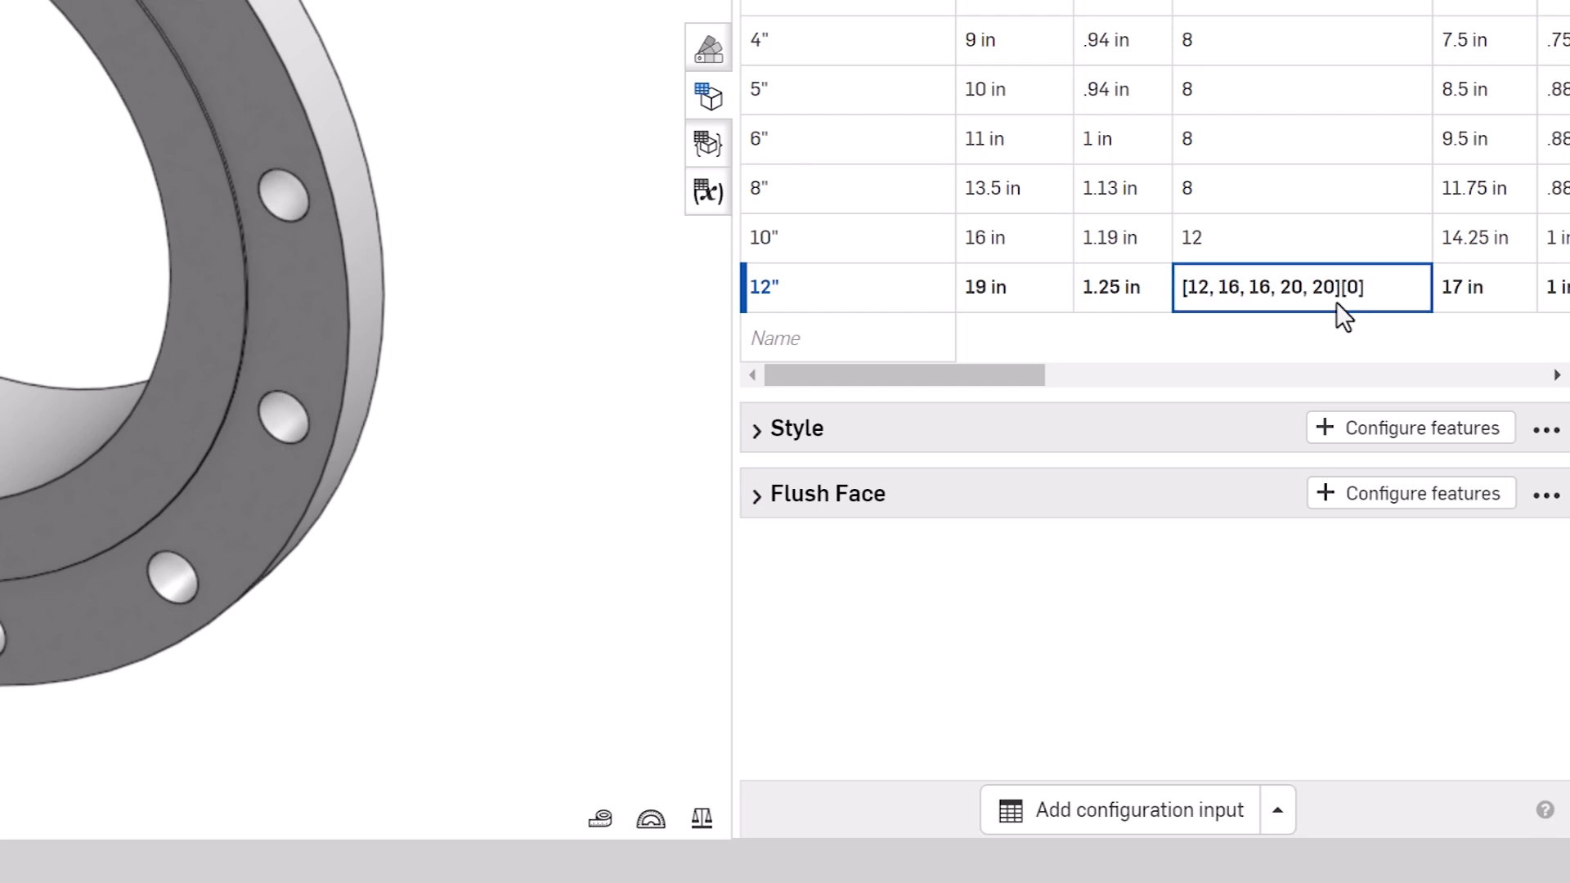
pyautogui.doubleClick(1269, 287)
pyautogui.write('3')
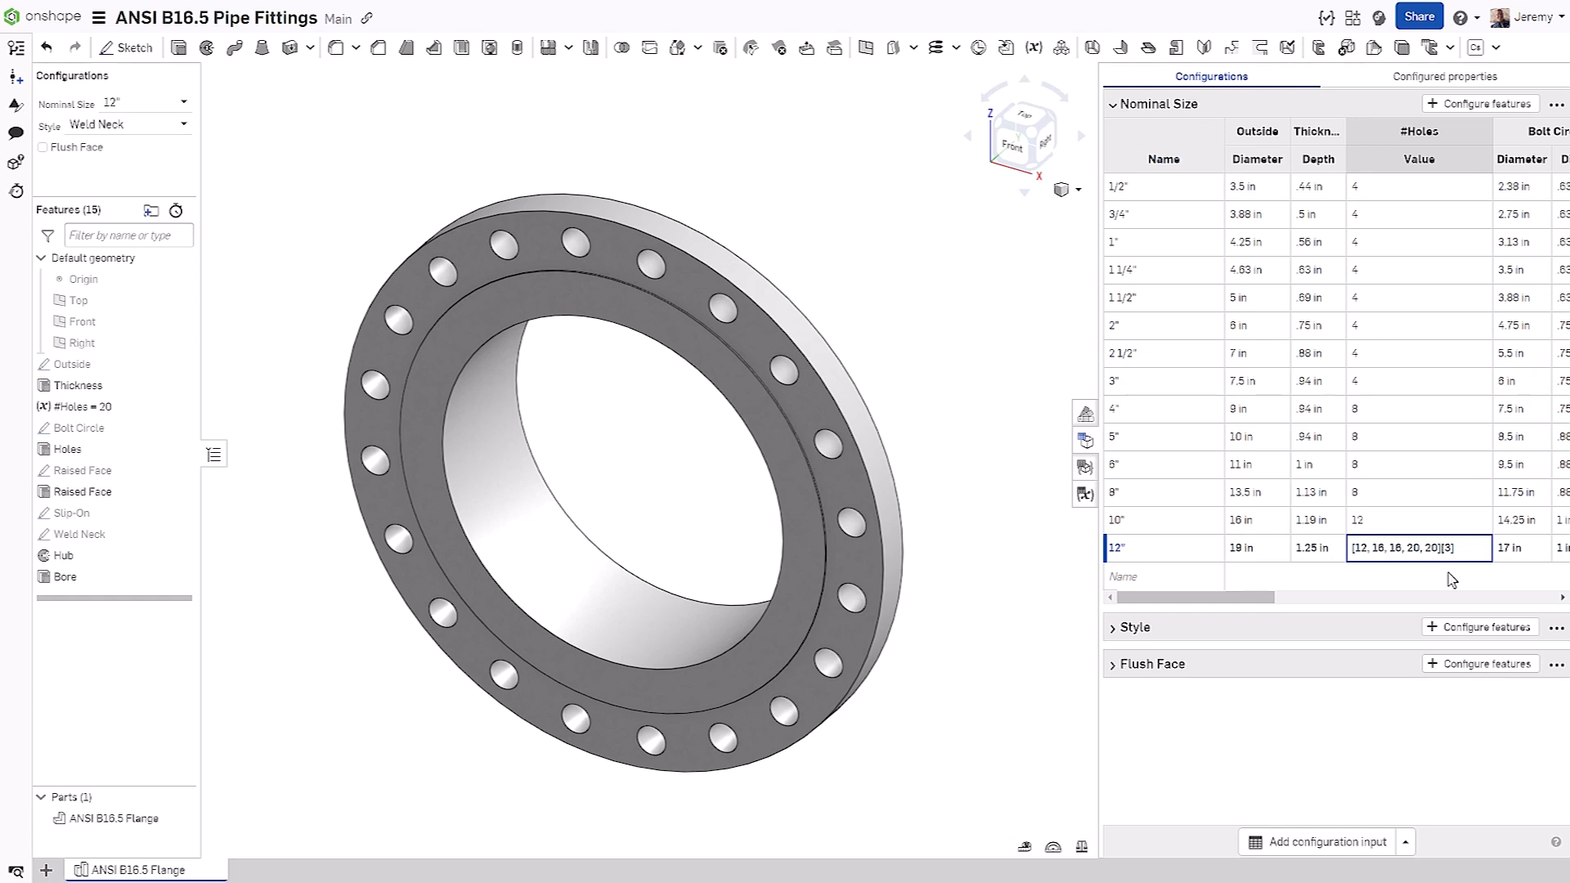
pyautogui.moveTo(1213, 305)
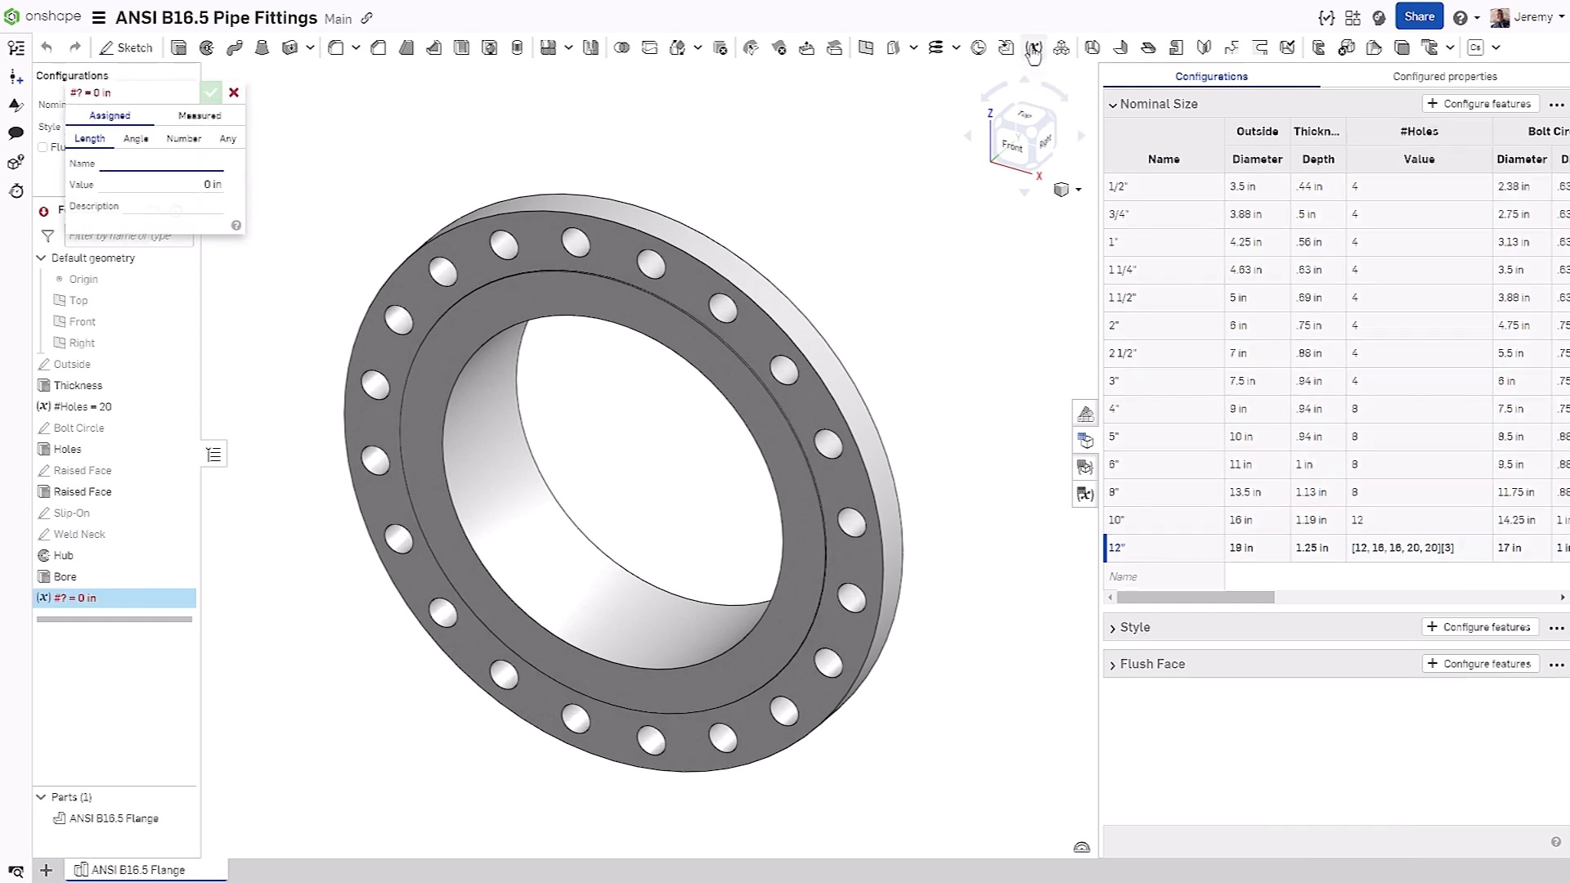
# Step: Create a Number variable named Class and edit the 12" hole count formula to use it
pyautogui.click(183, 138)
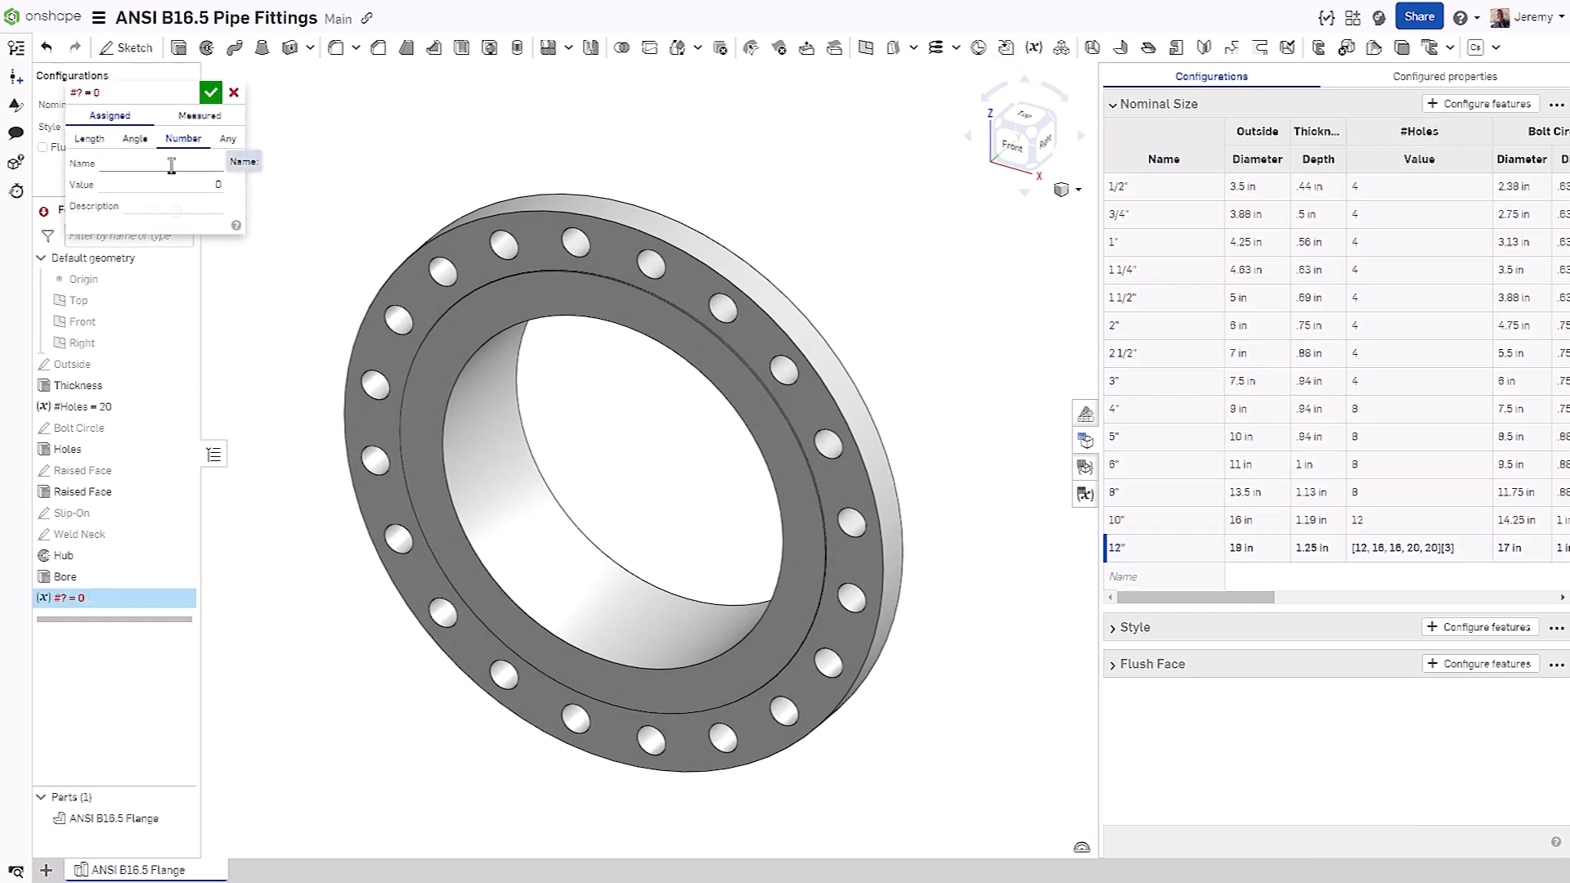
pyautogui.write('Class')
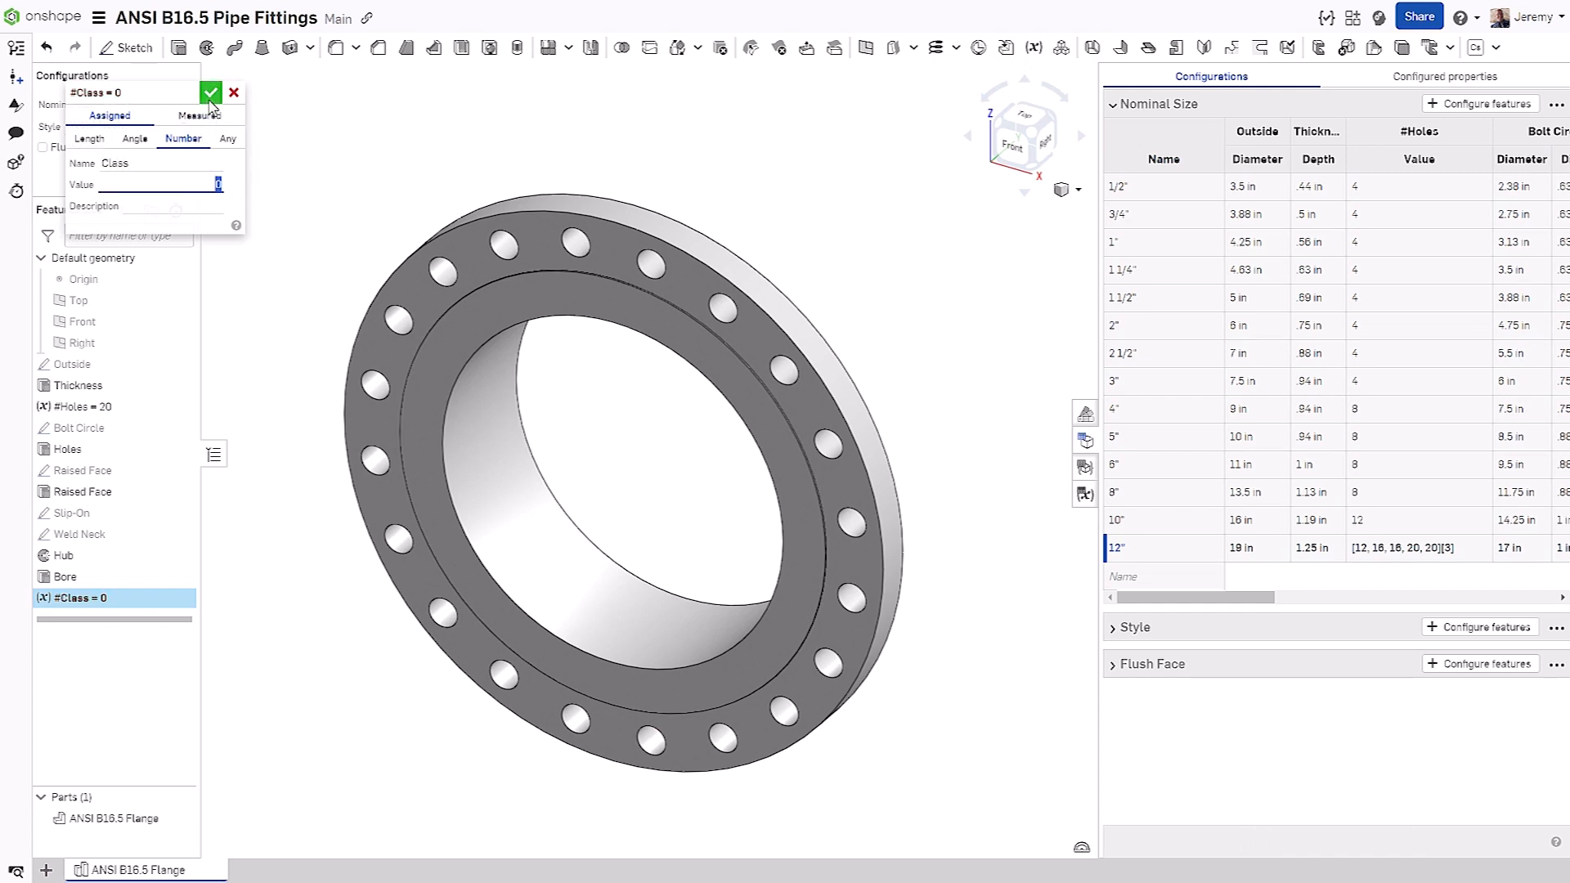
pyautogui.click(211, 92)
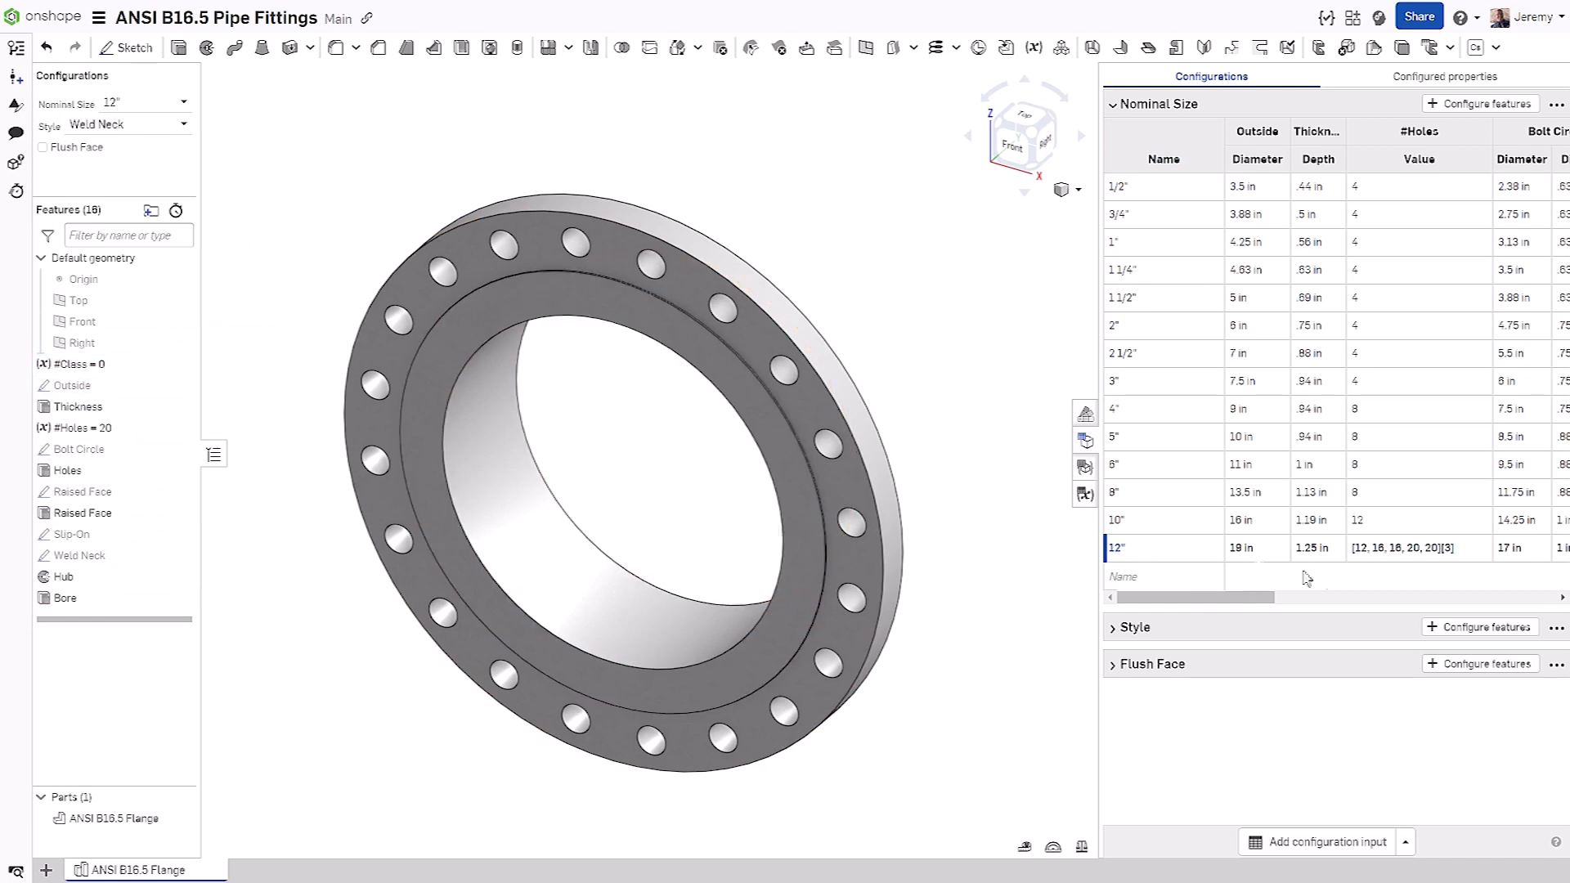
pyautogui.click(1418, 548)
pyautogui.write('#Class')
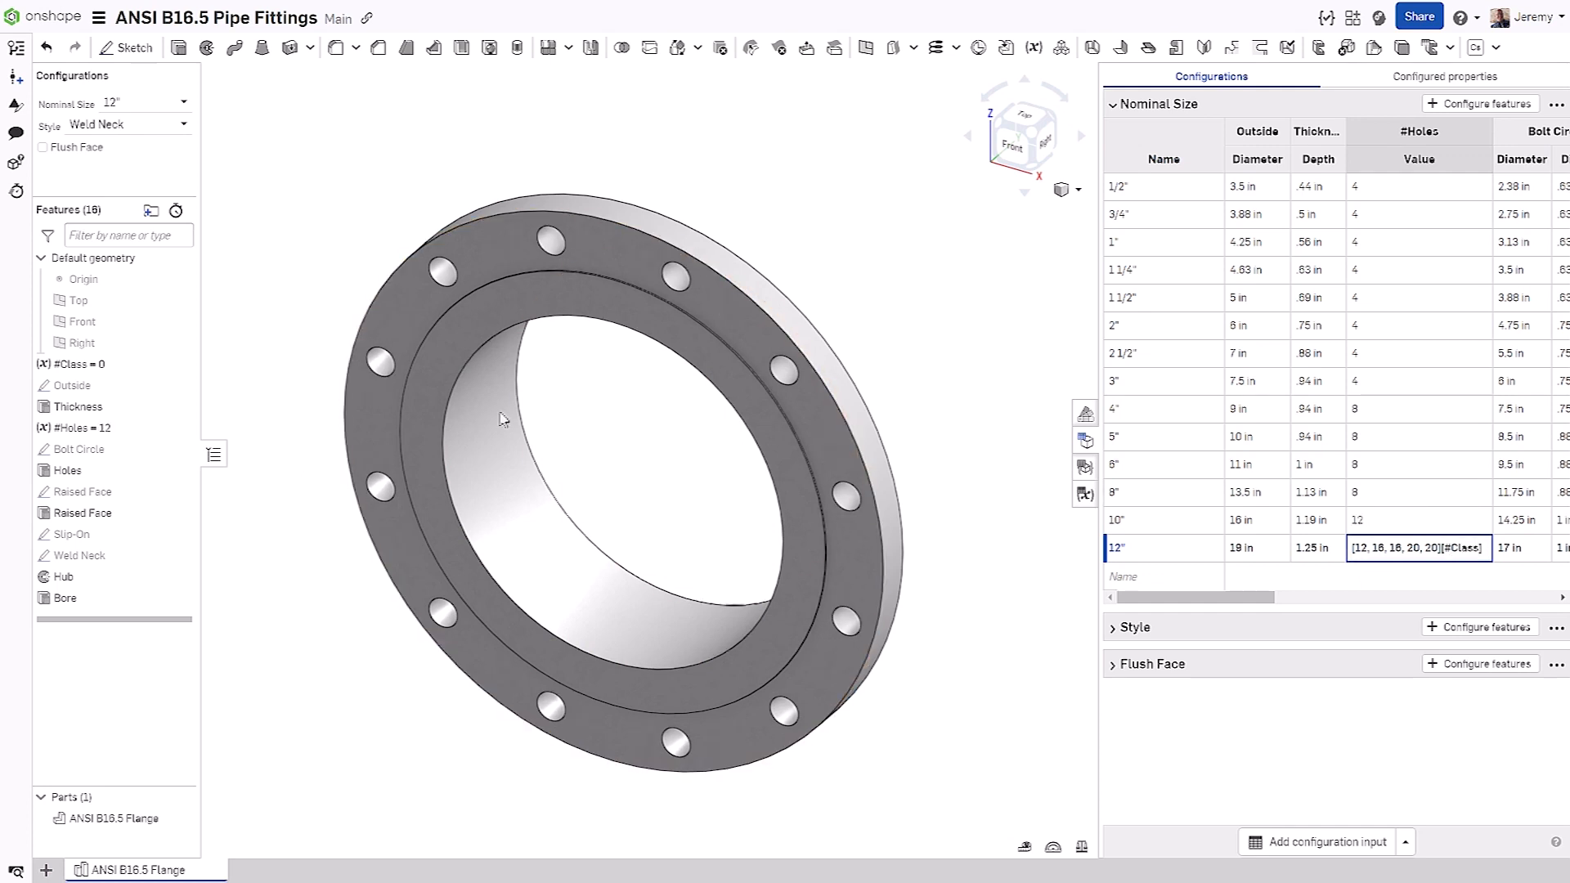
# Step: Update the #Class variable's value to 4 and add a new List configuration input
pyautogui.doubleClick(79, 363)
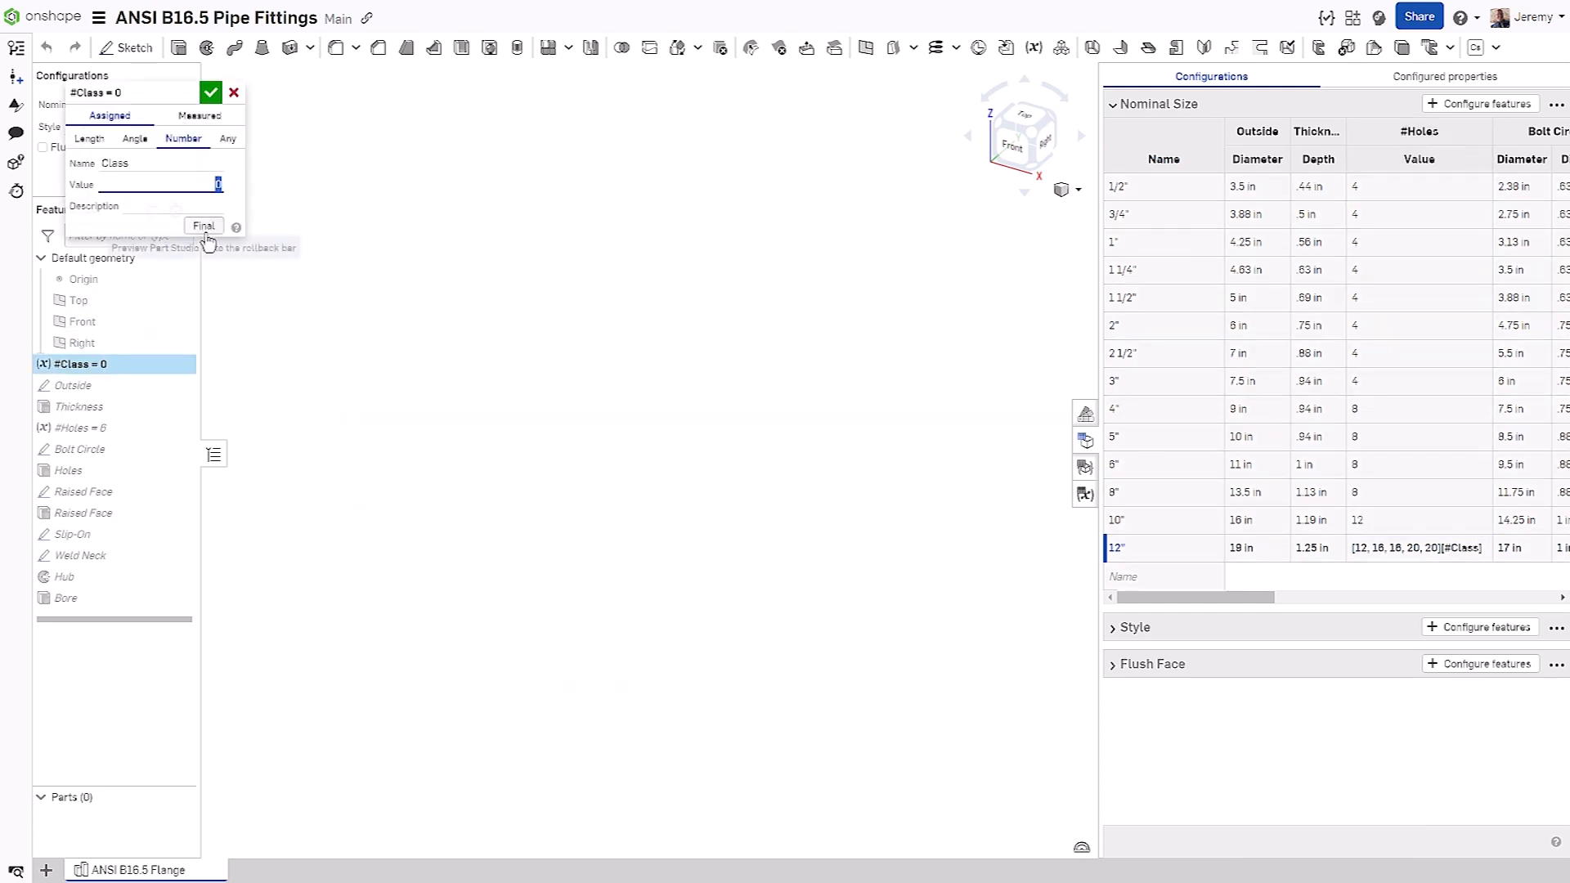
pyautogui.click(204, 225)
pyautogui.write('3')
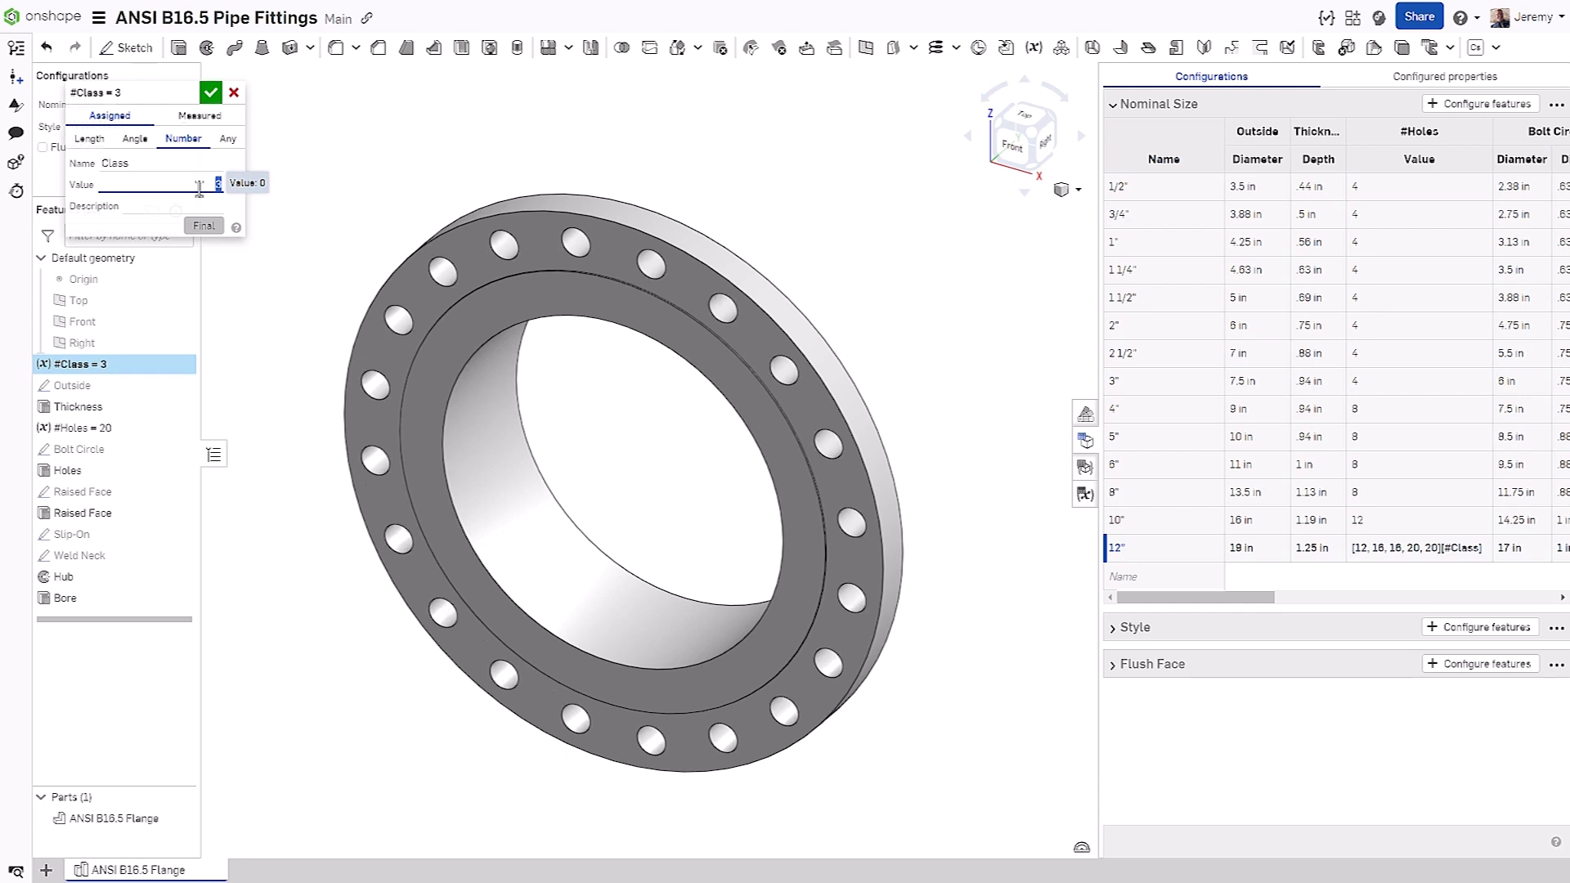
pyautogui.click(211, 93)
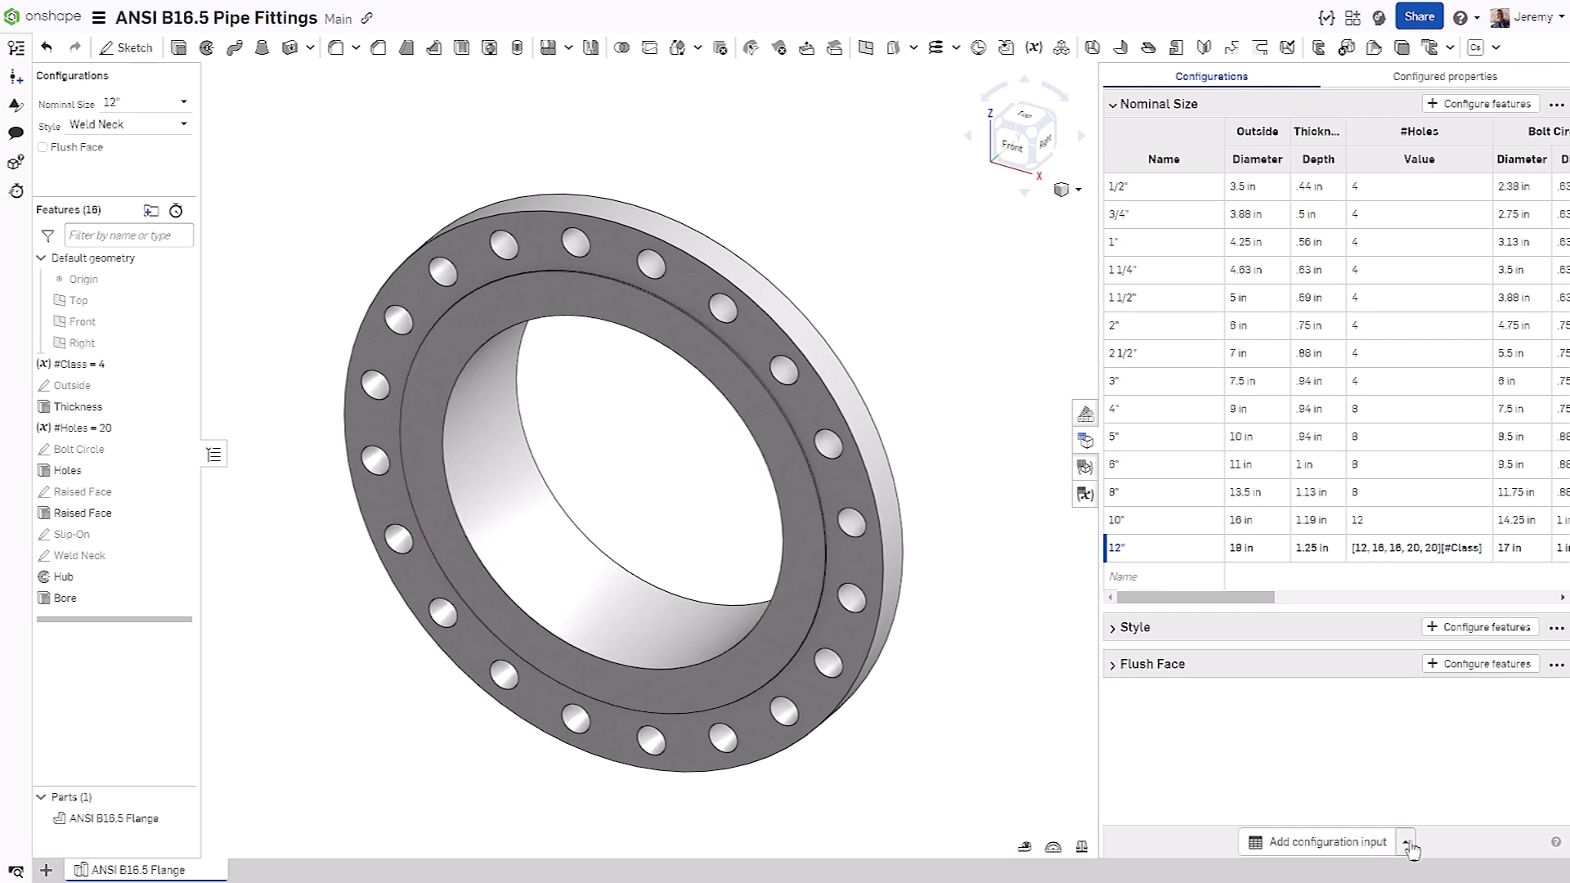
pyautogui.click(1406, 841)
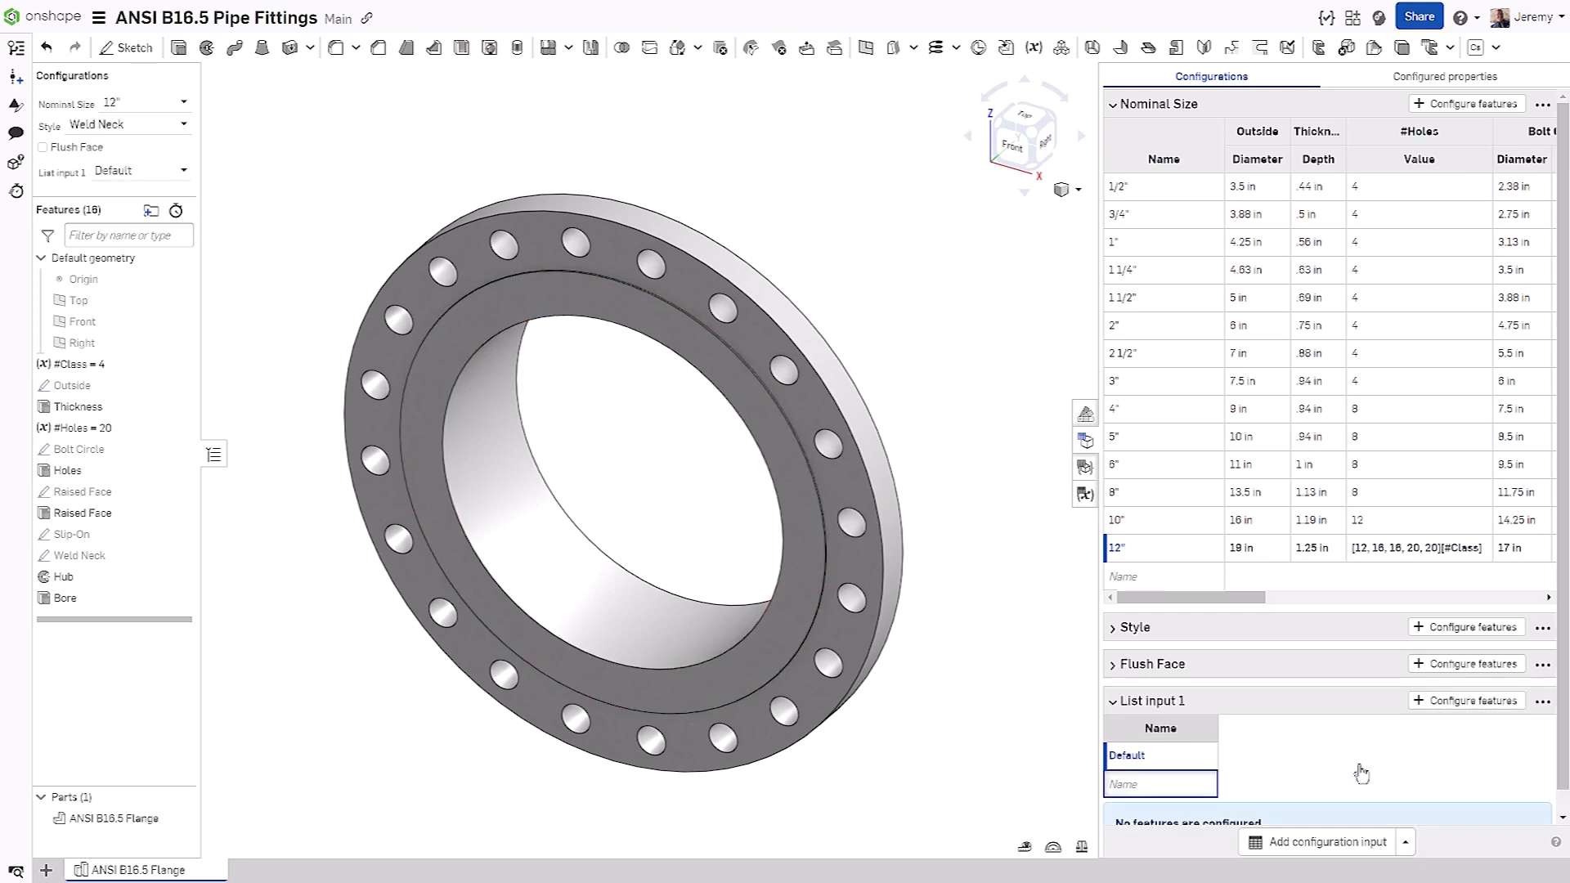
# Step: Rename the list input to Pressure with rows 150, 300, 400, 600 and 900 lbs
pyautogui.doubleClick(1151, 700)
pyautogui.write('150')
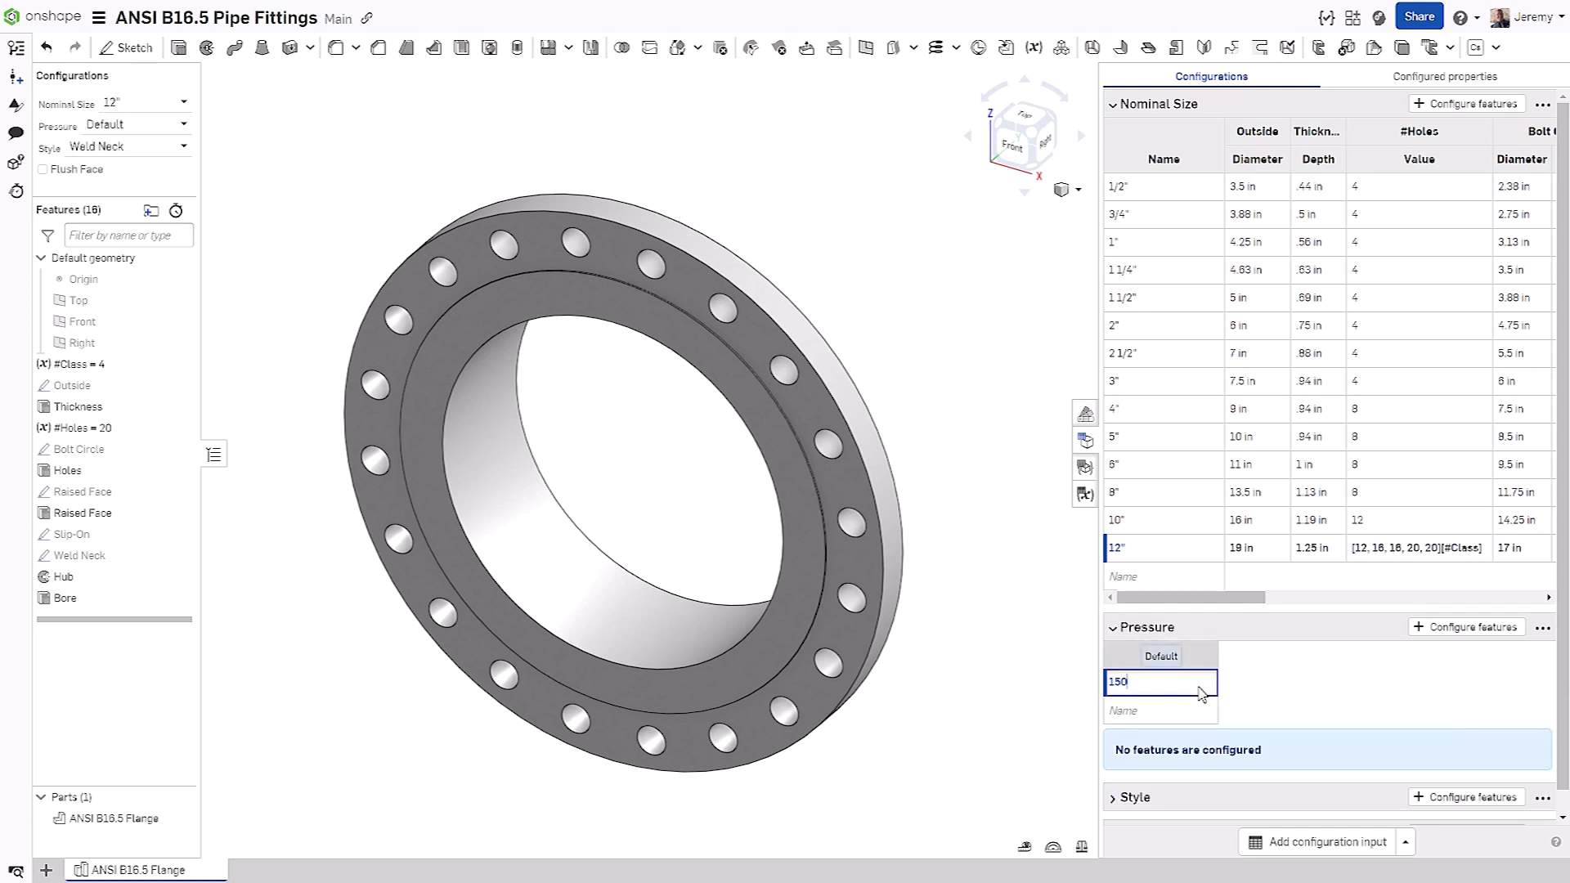
pyautogui.write('lbs.')
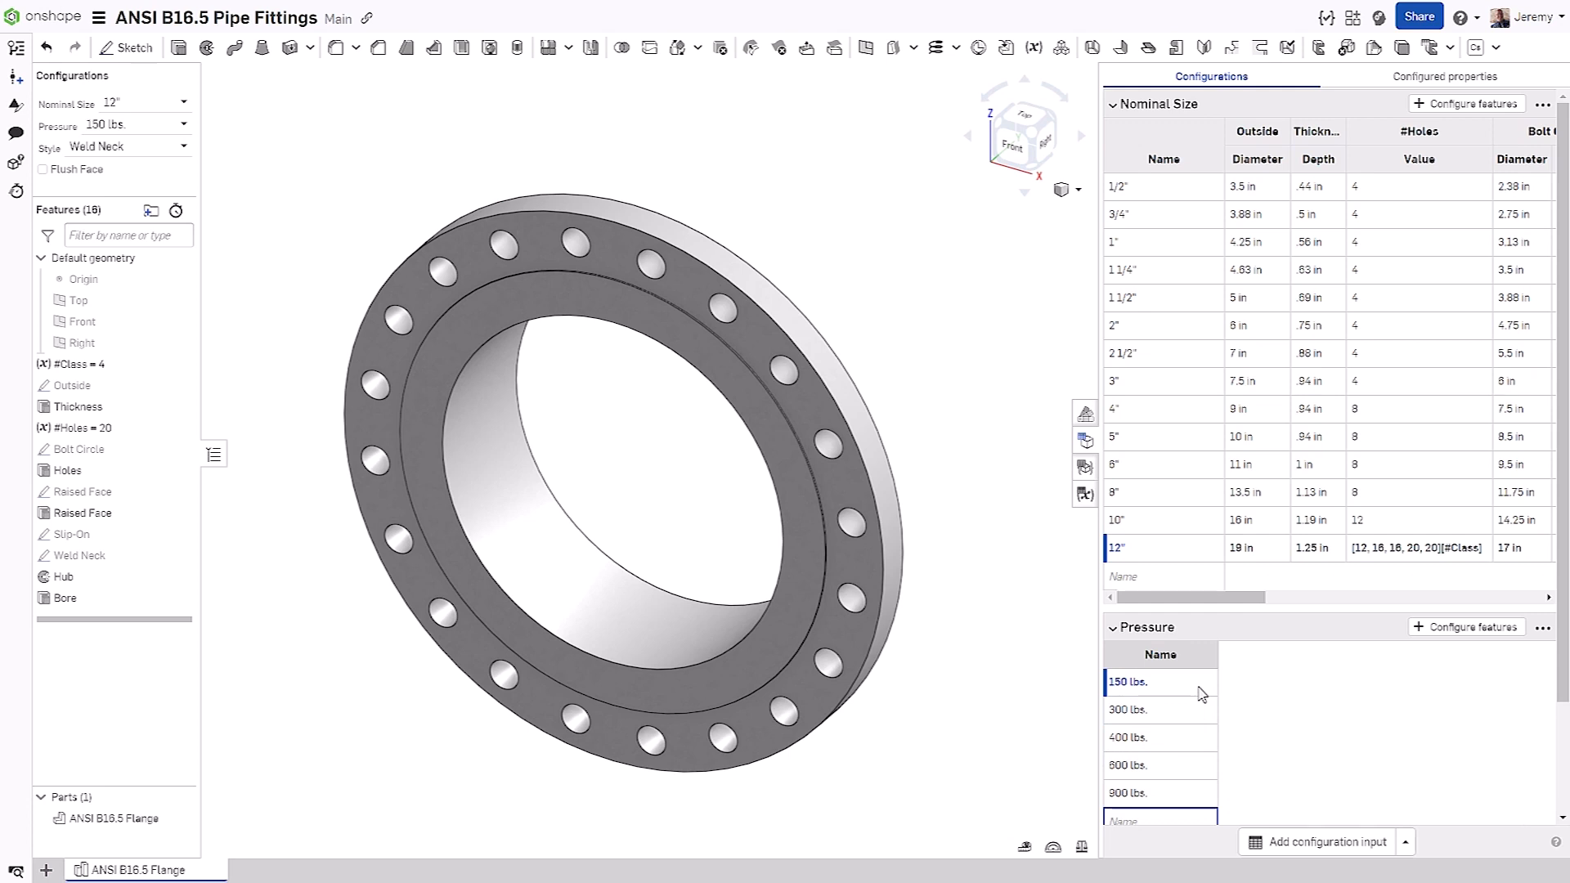
pyautogui.click(1471, 627)
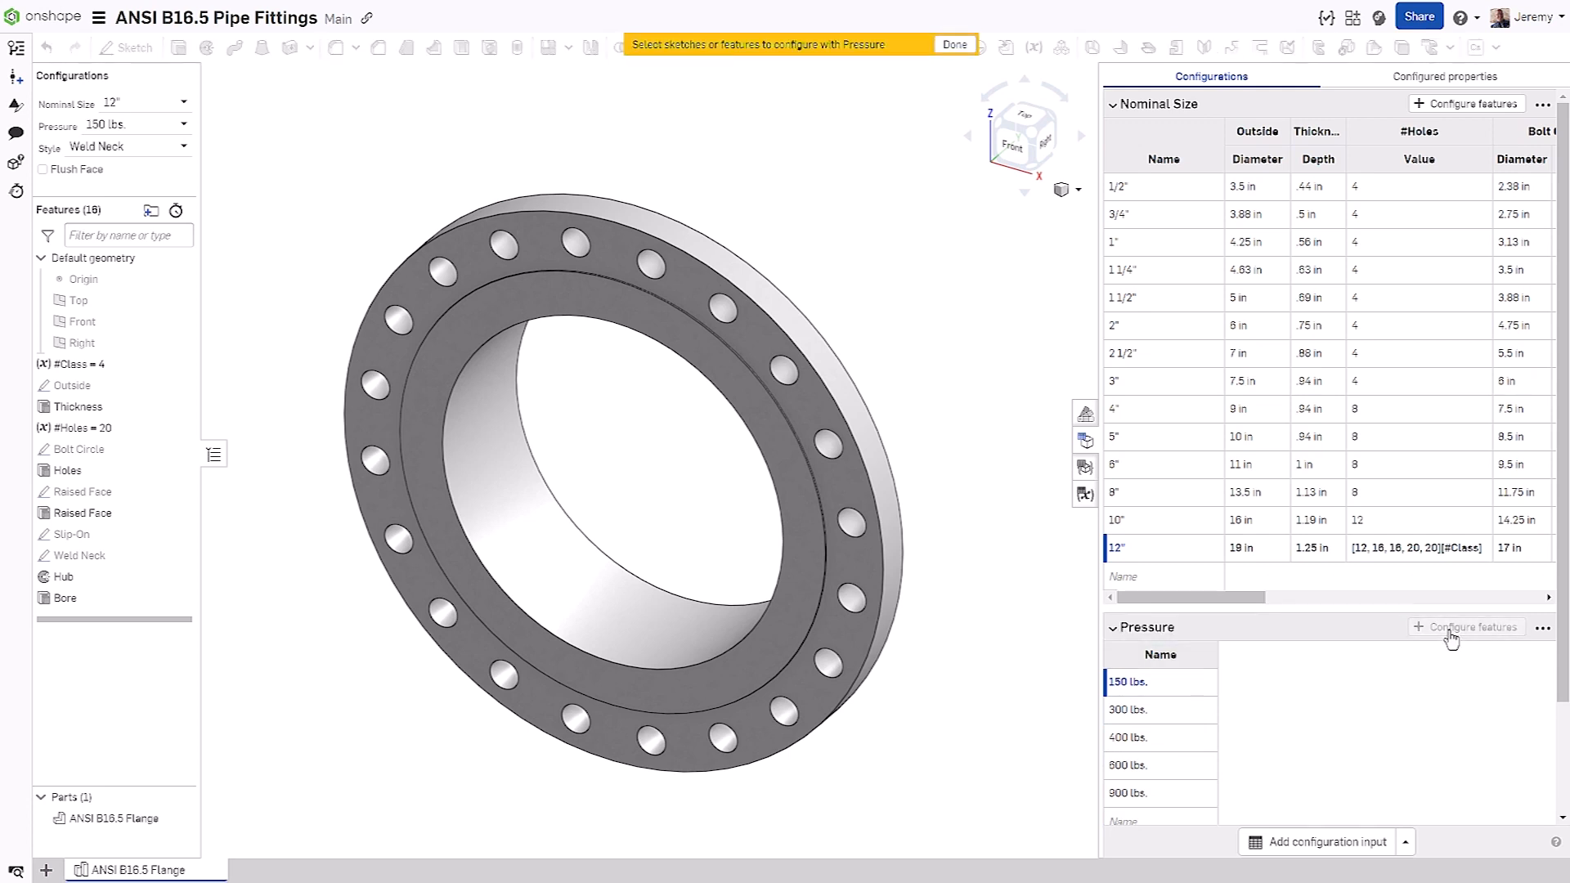
# Step: Select the #Class variable as the parameter Pressure configures, with values 0 through 4
pyautogui.click(77, 363)
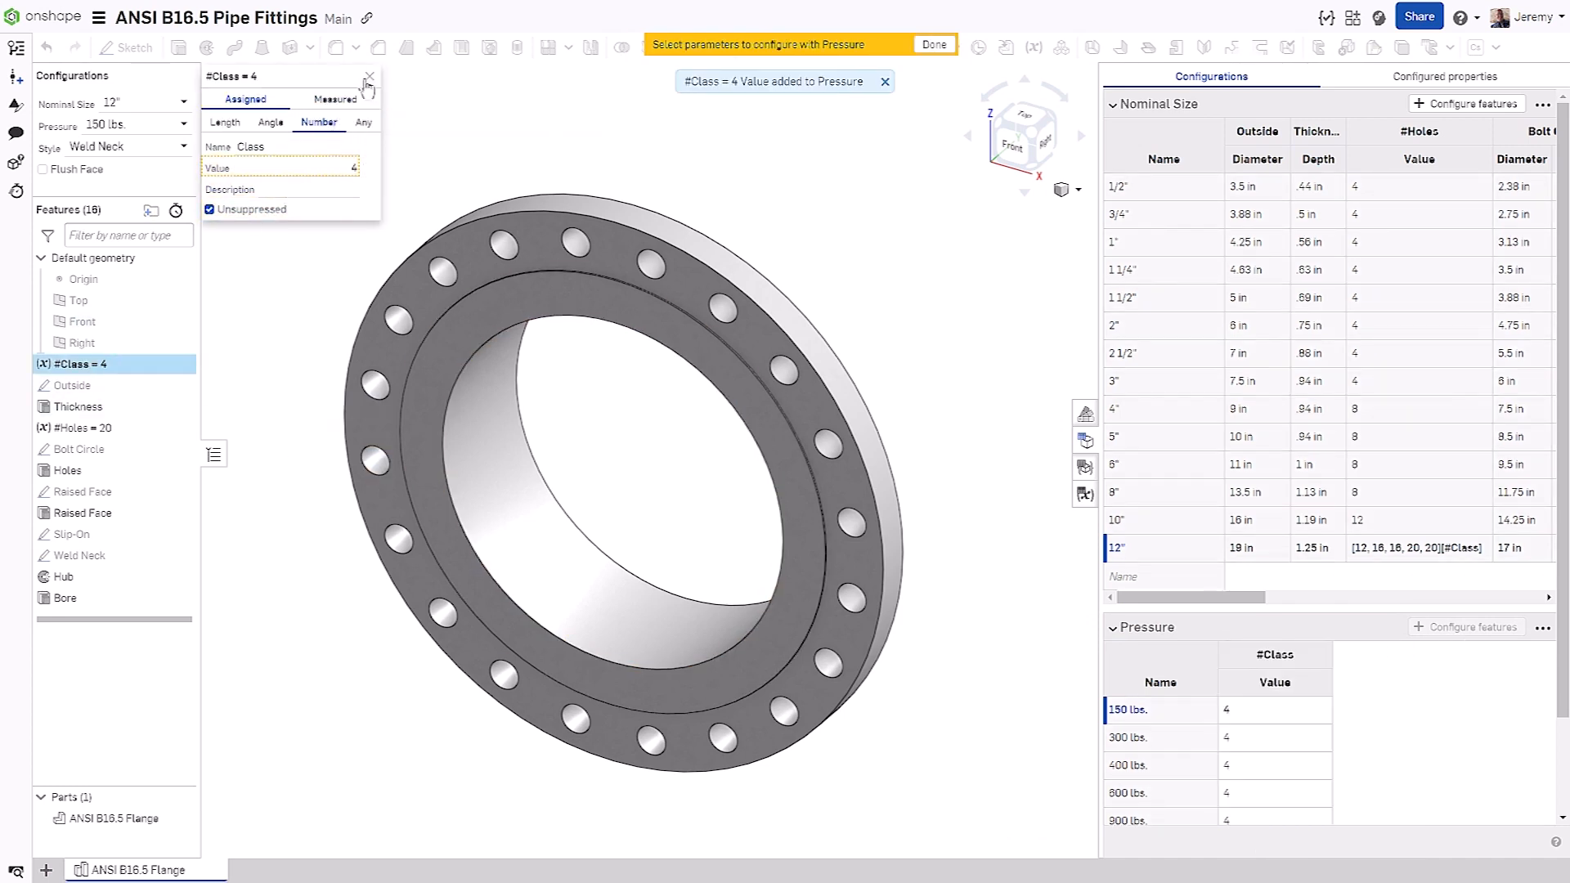
pyautogui.click(367, 77)
pyautogui.write('3')
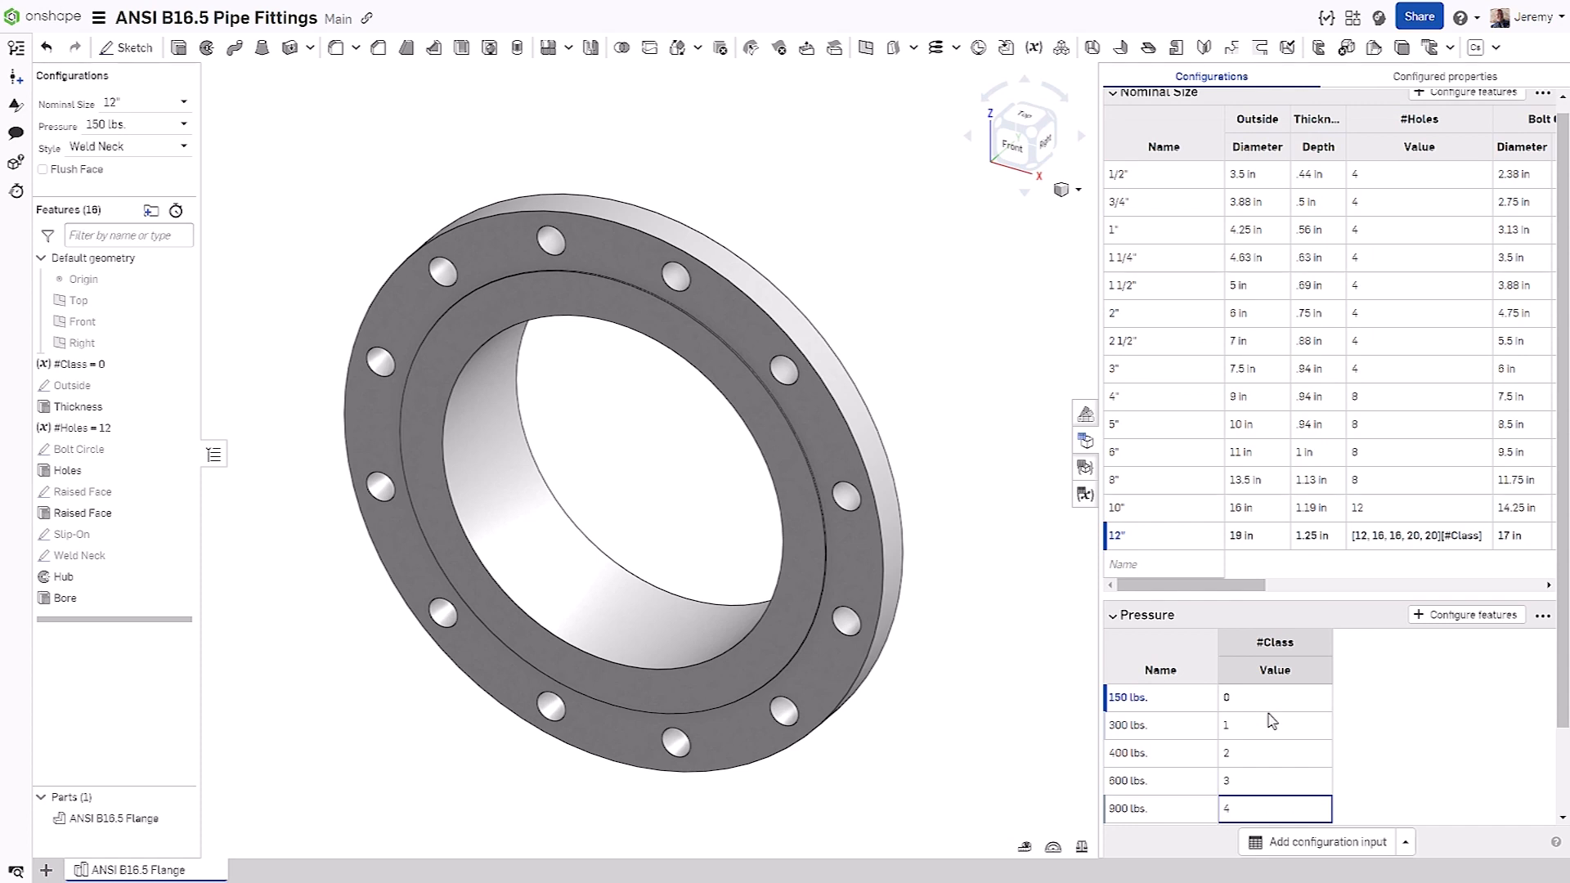
pyautogui.moveTo(156, 135)
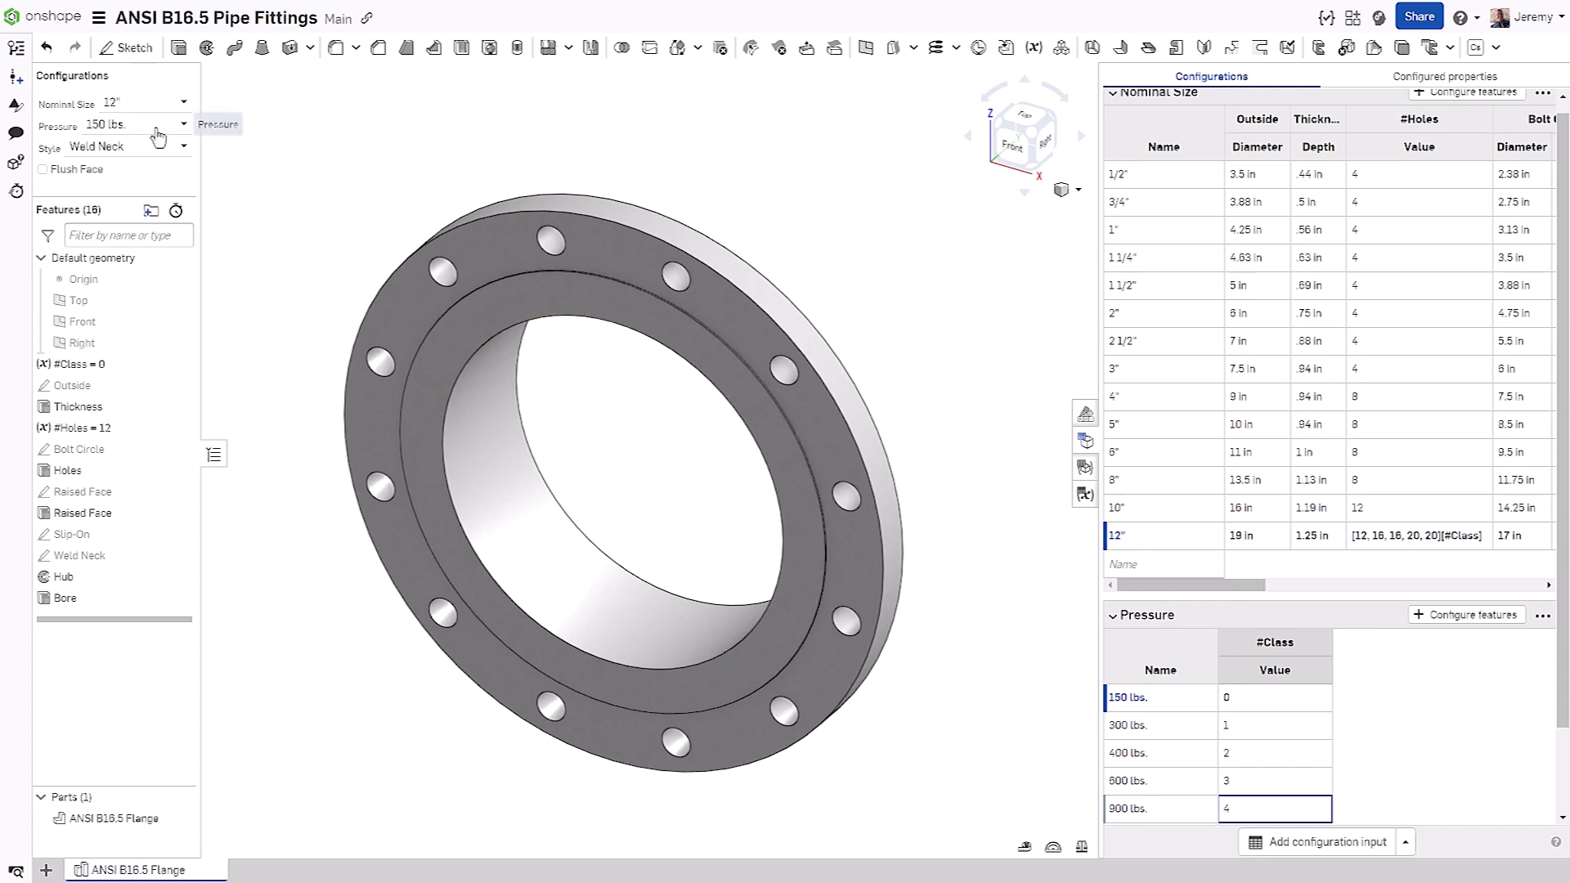
pyautogui.click(123, 123)
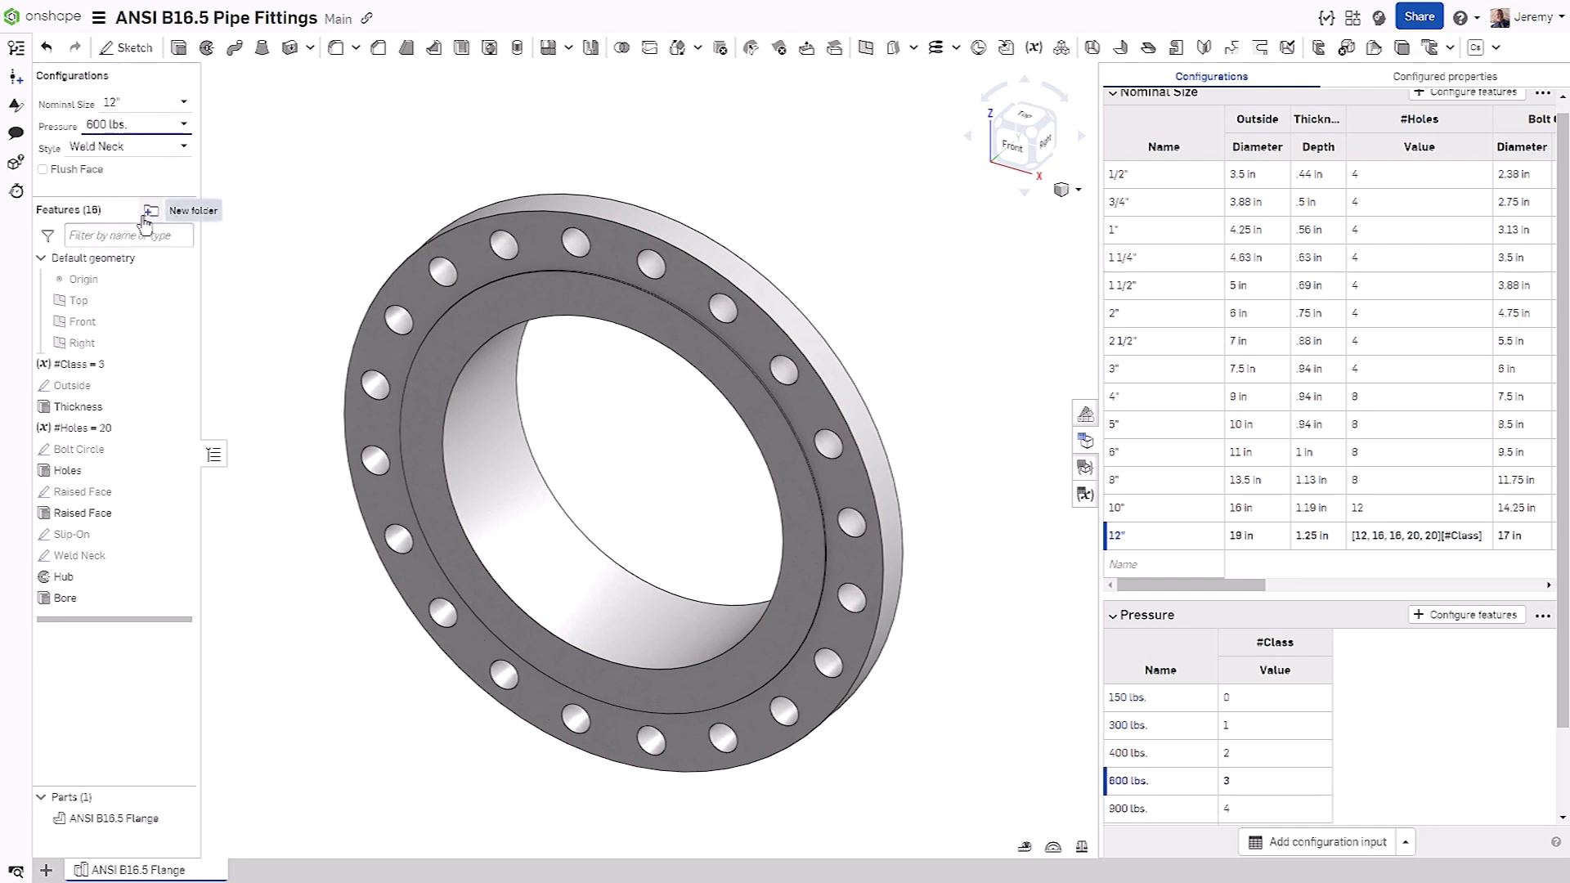
pyautogui.click(135, 125)
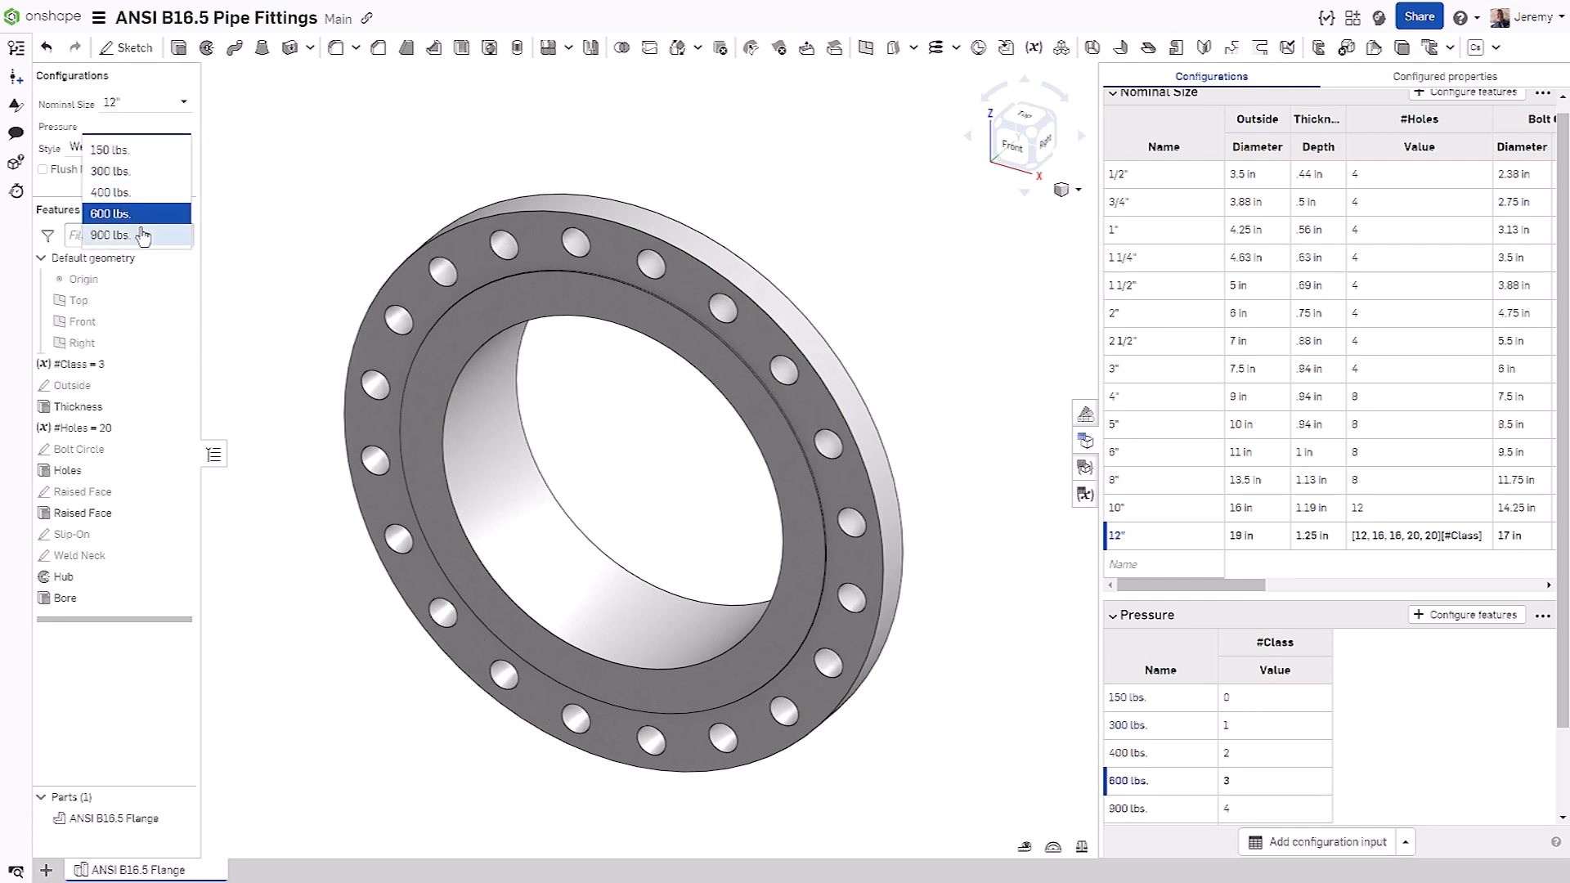
pyautogui.click(110, 234)
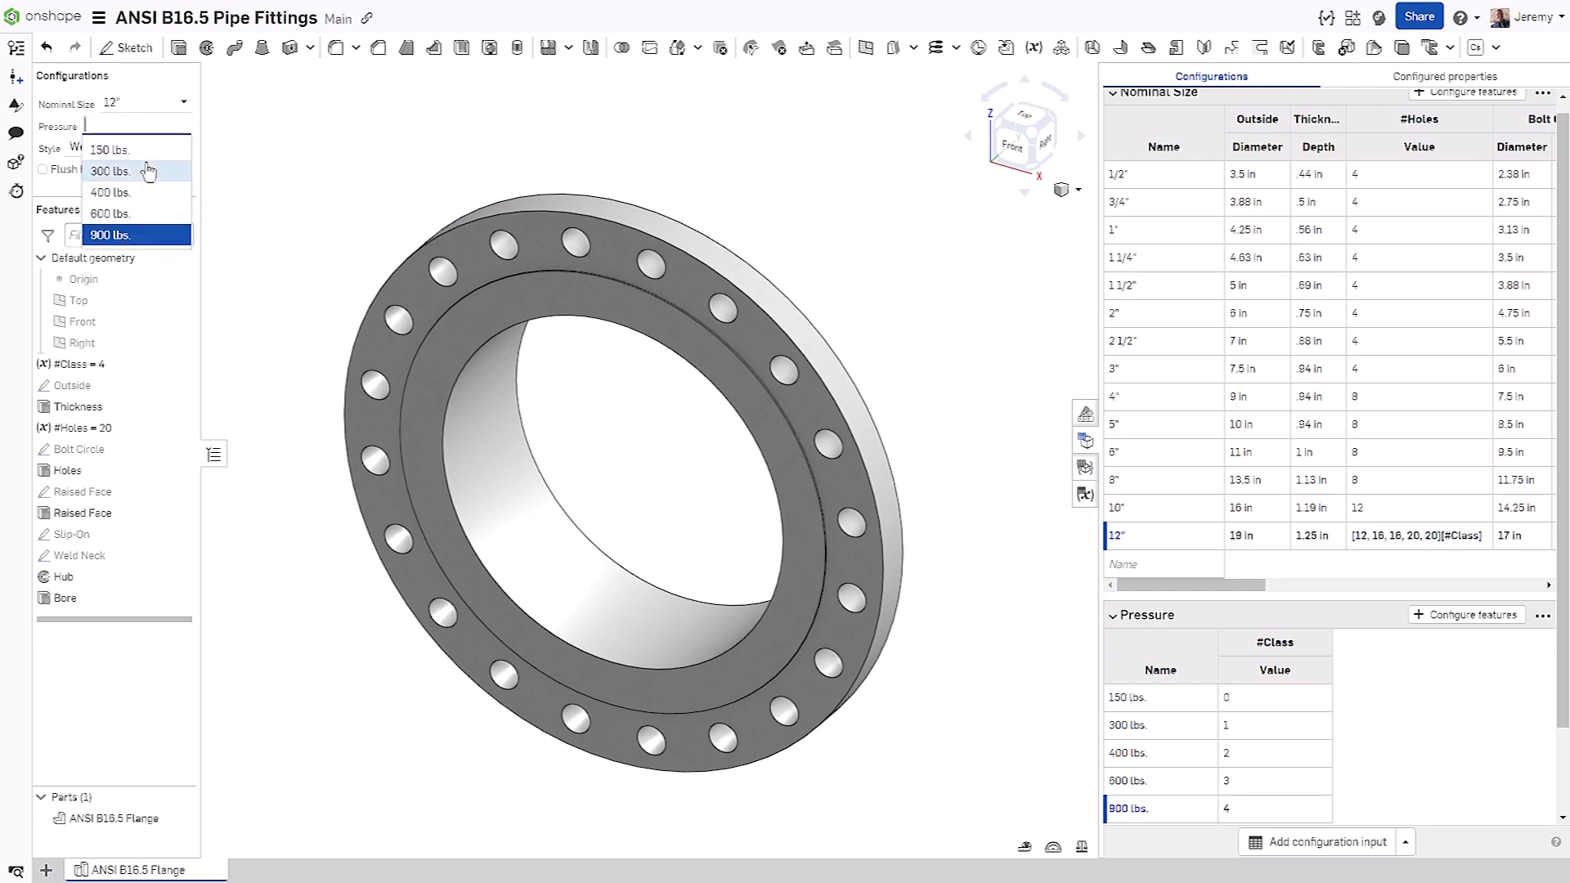
pyautogui.click(109, 148)
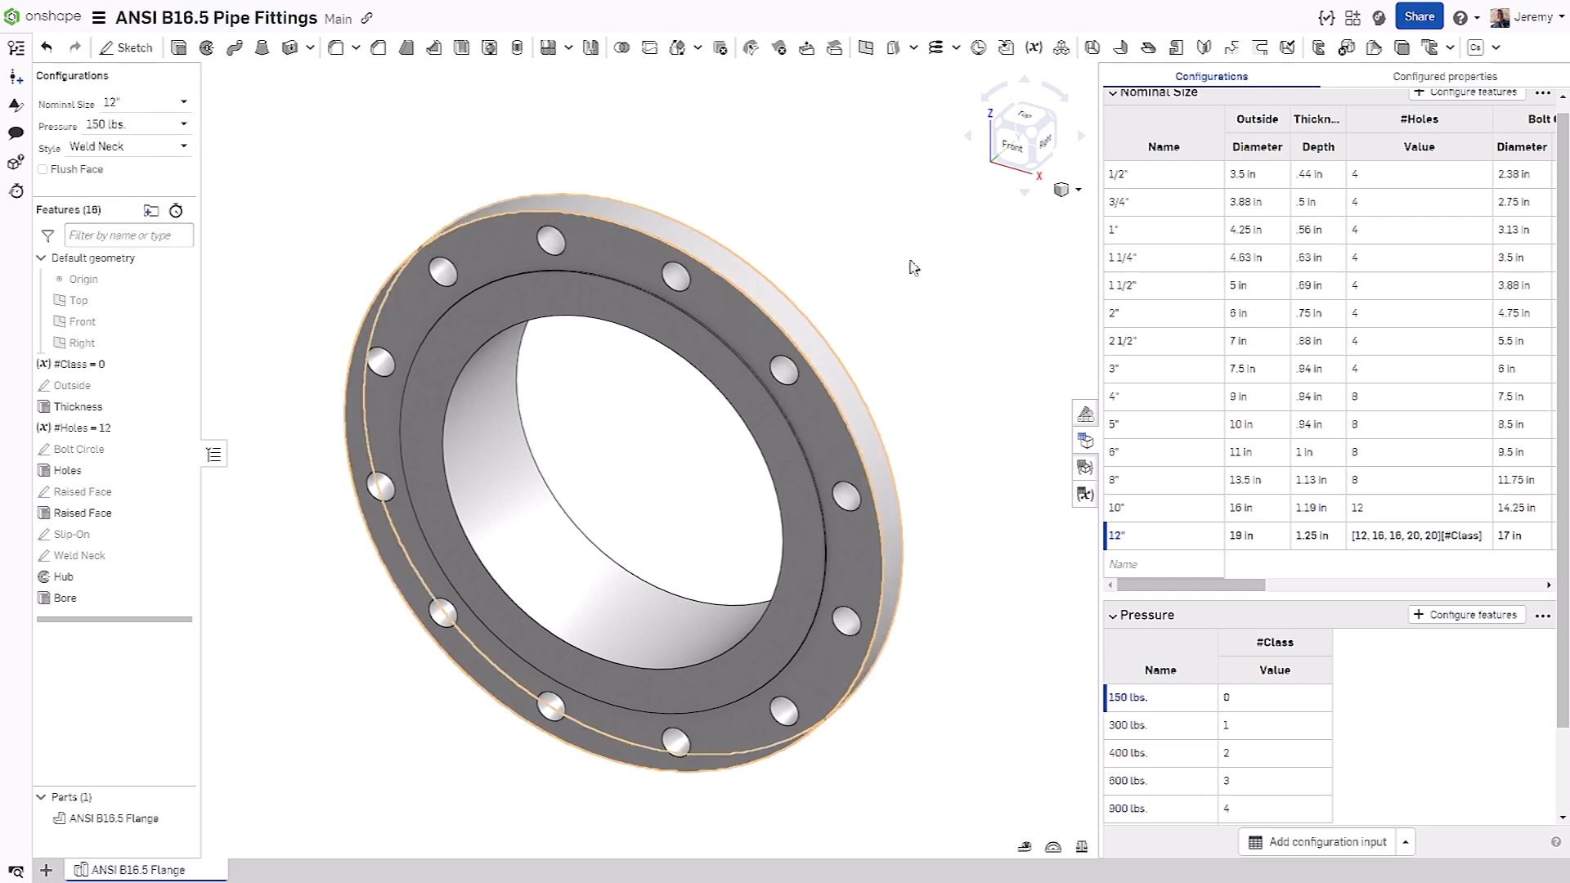
pyautogui.click(1418, 174)
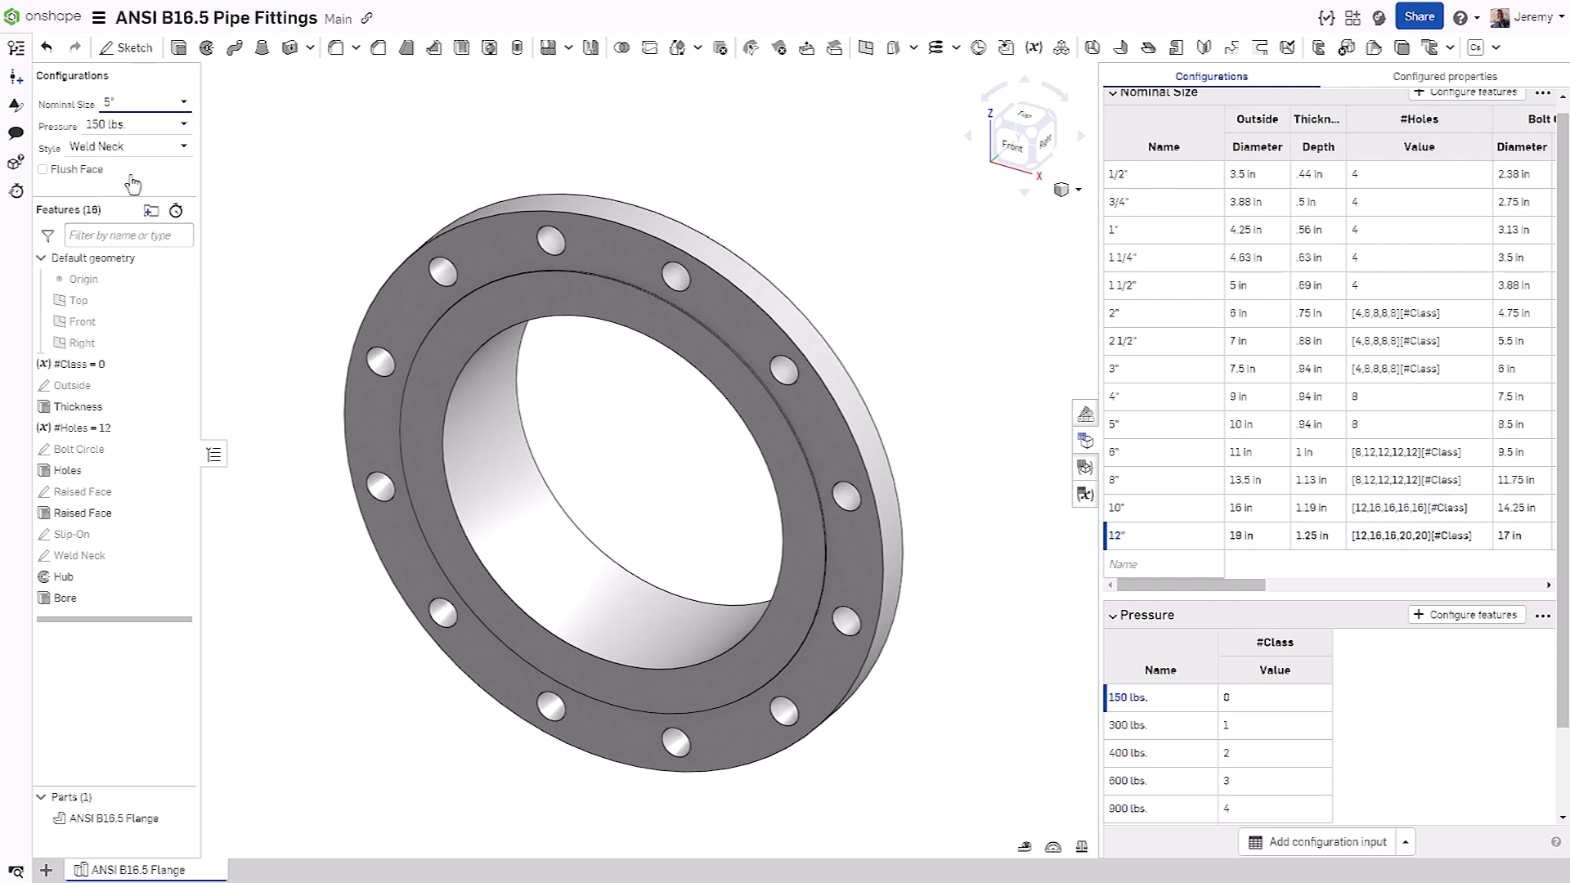
# Step: Preview the flange at 400 lbs. Pressure and switch the Nominal Size to 6"
pyautogui.click(135, 125)
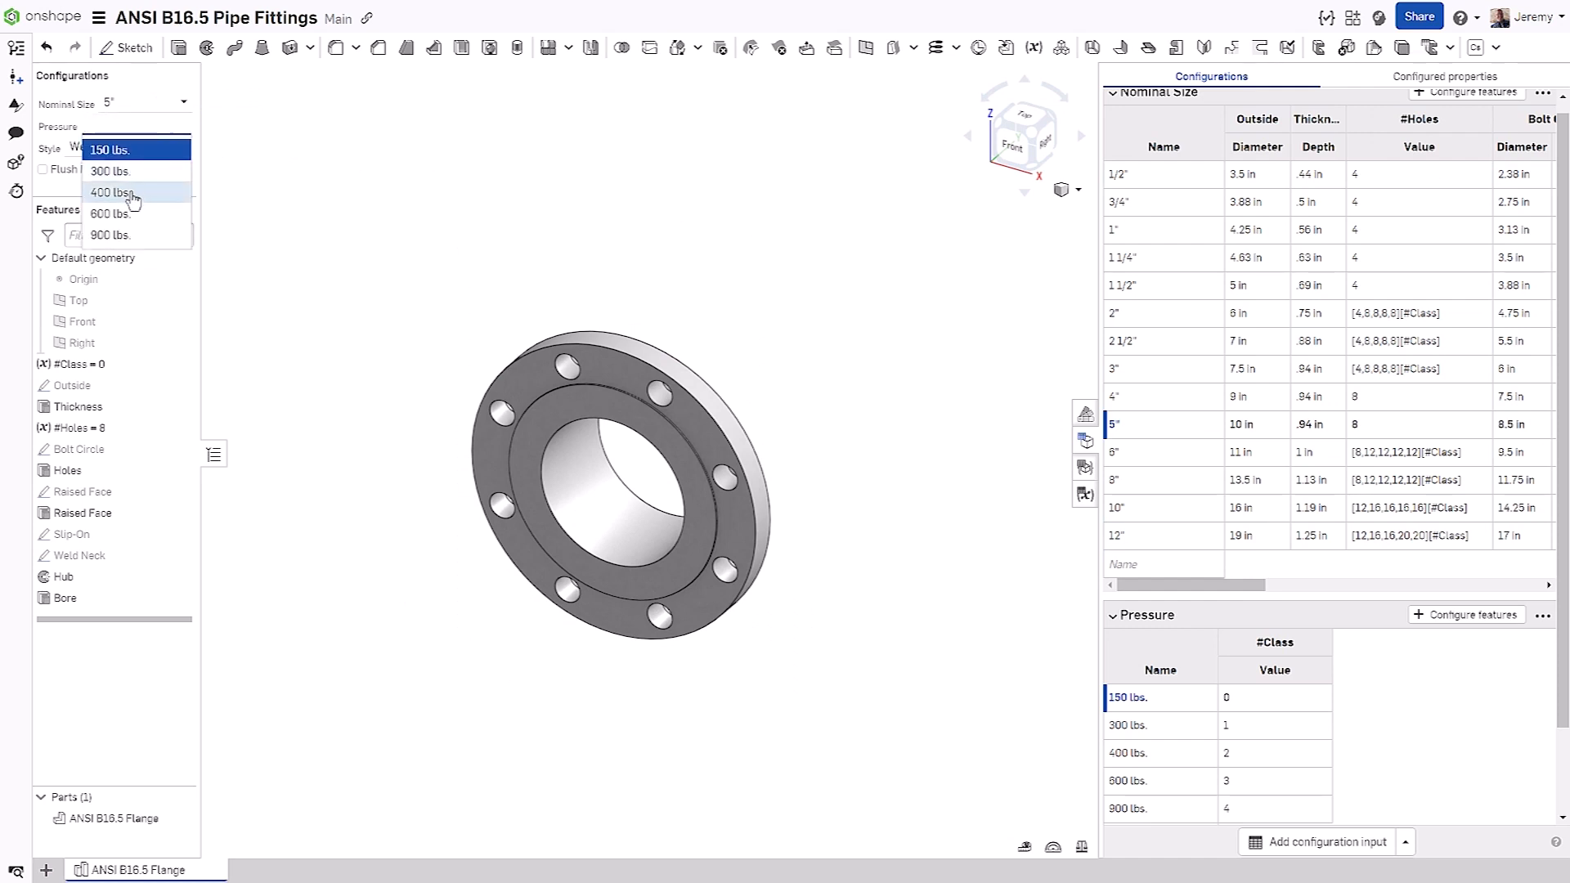
pyautogui.click(112, 192)
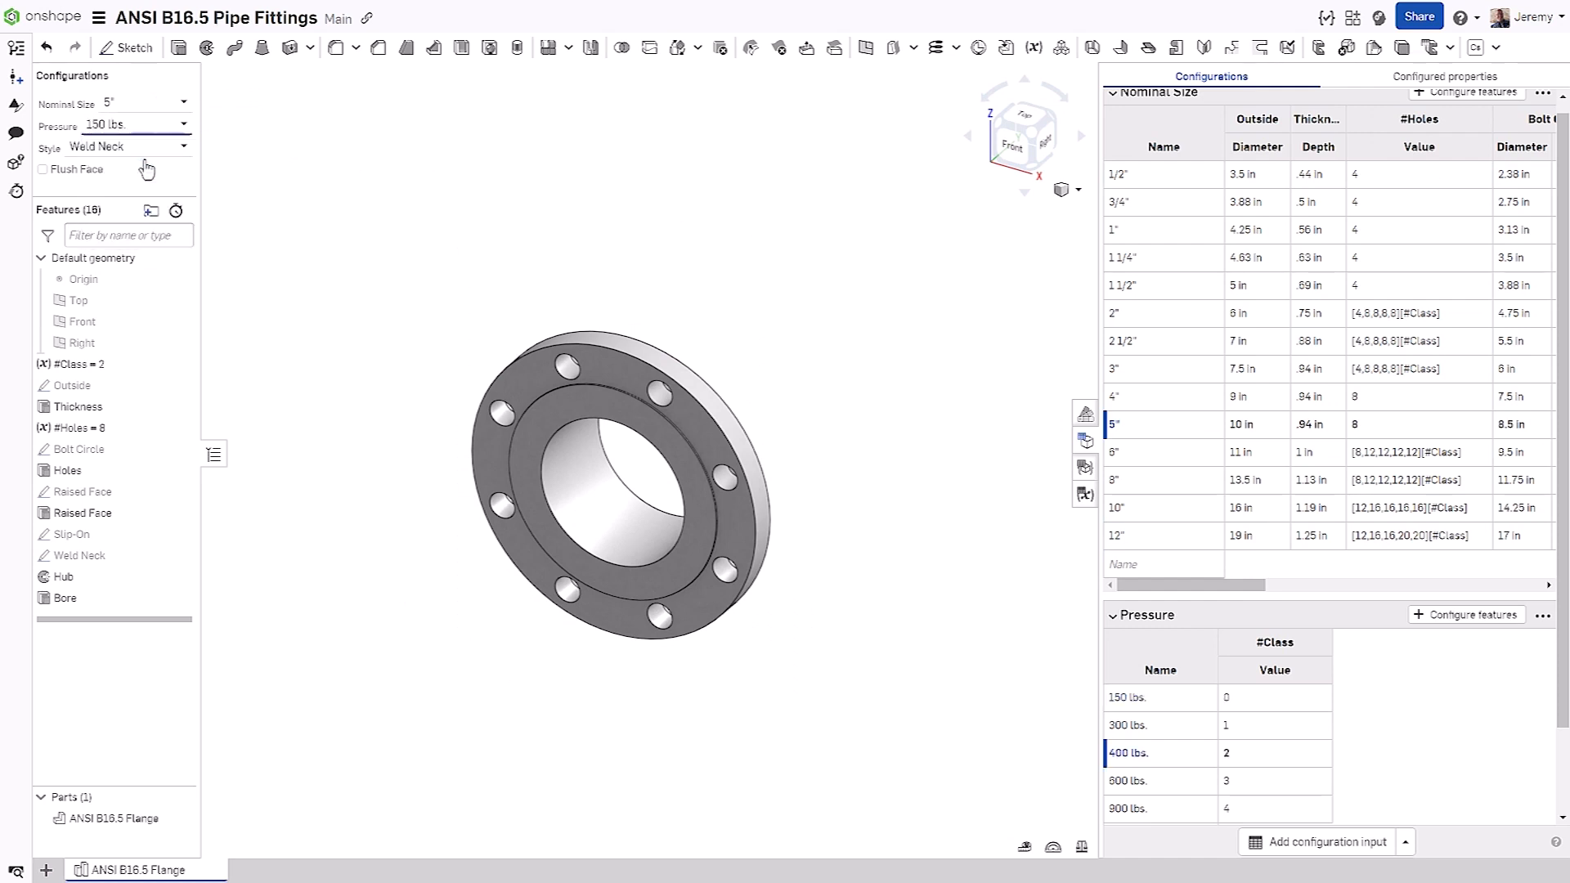
pyautogui.click(143, 103)
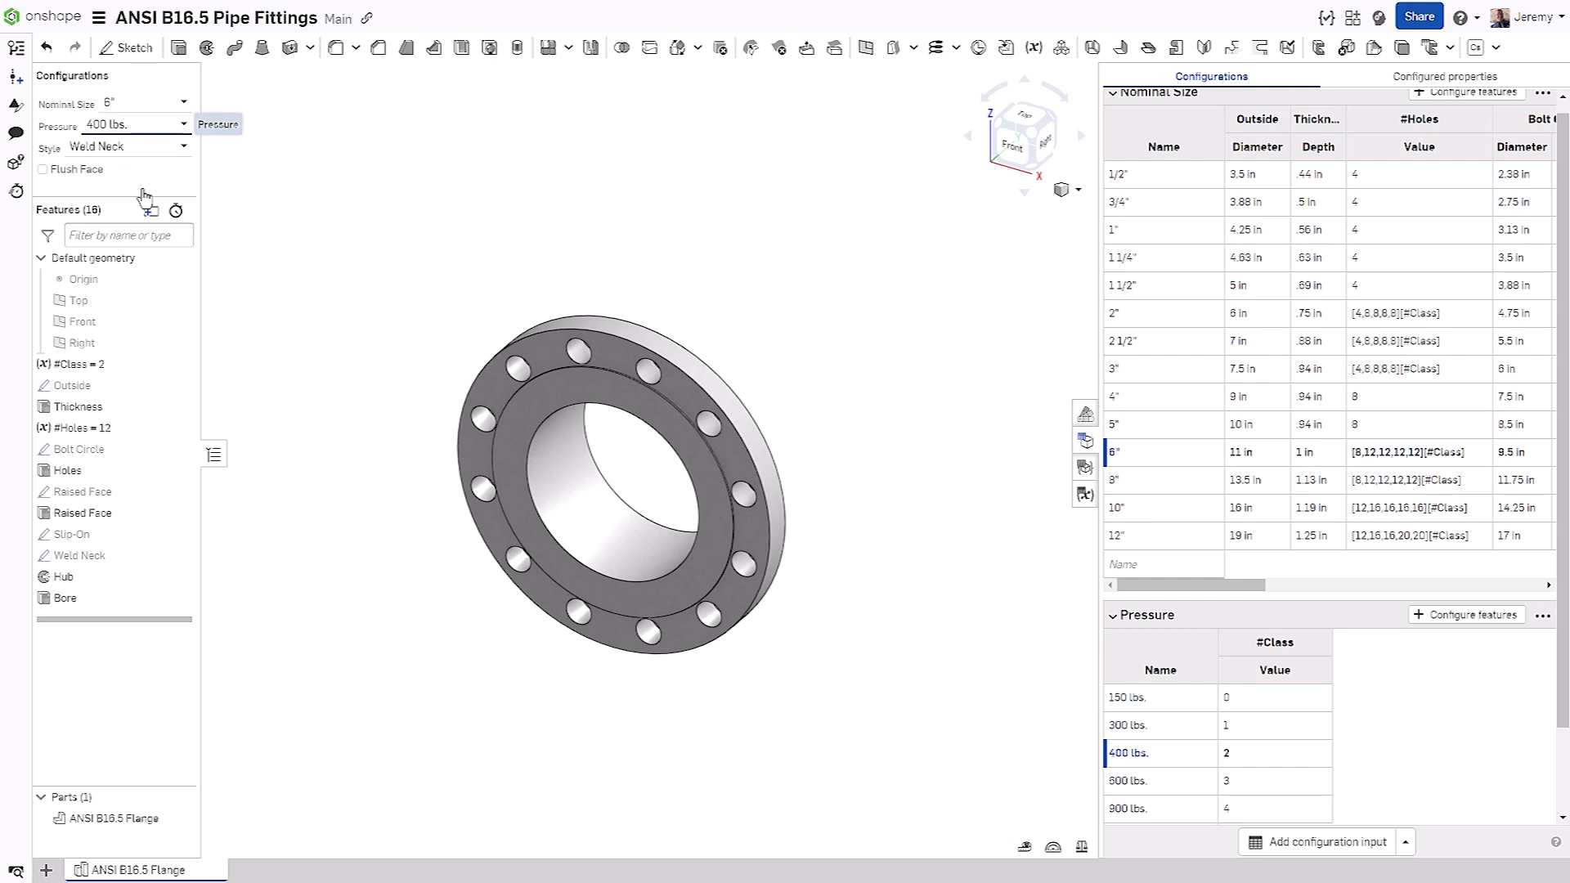
pyautogui.moveTo(300, 247)
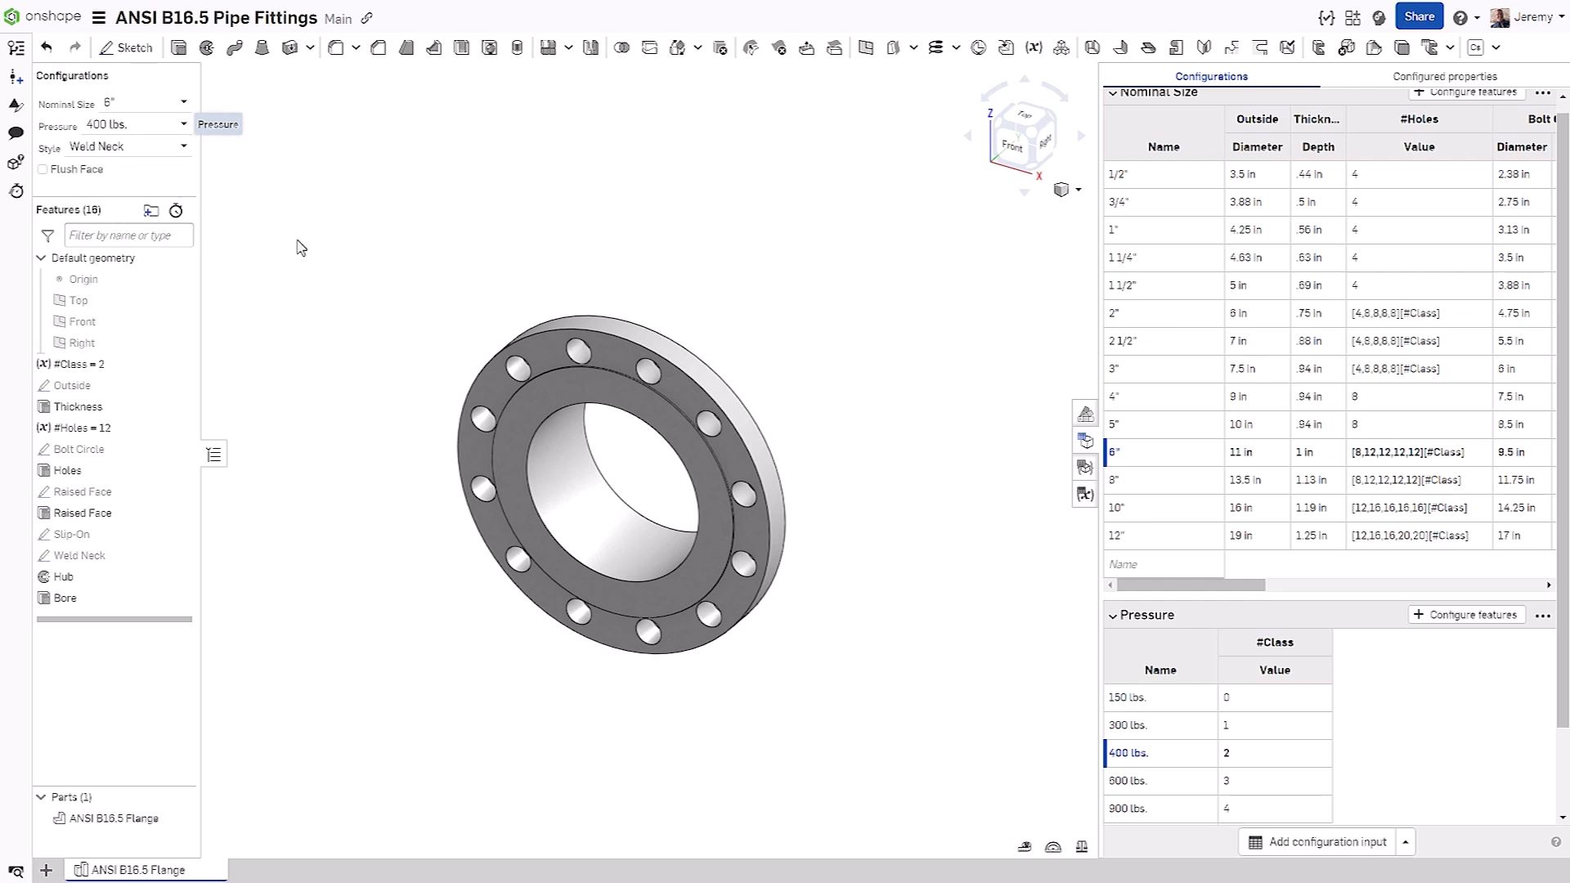
pyautogui.click(146, 103)
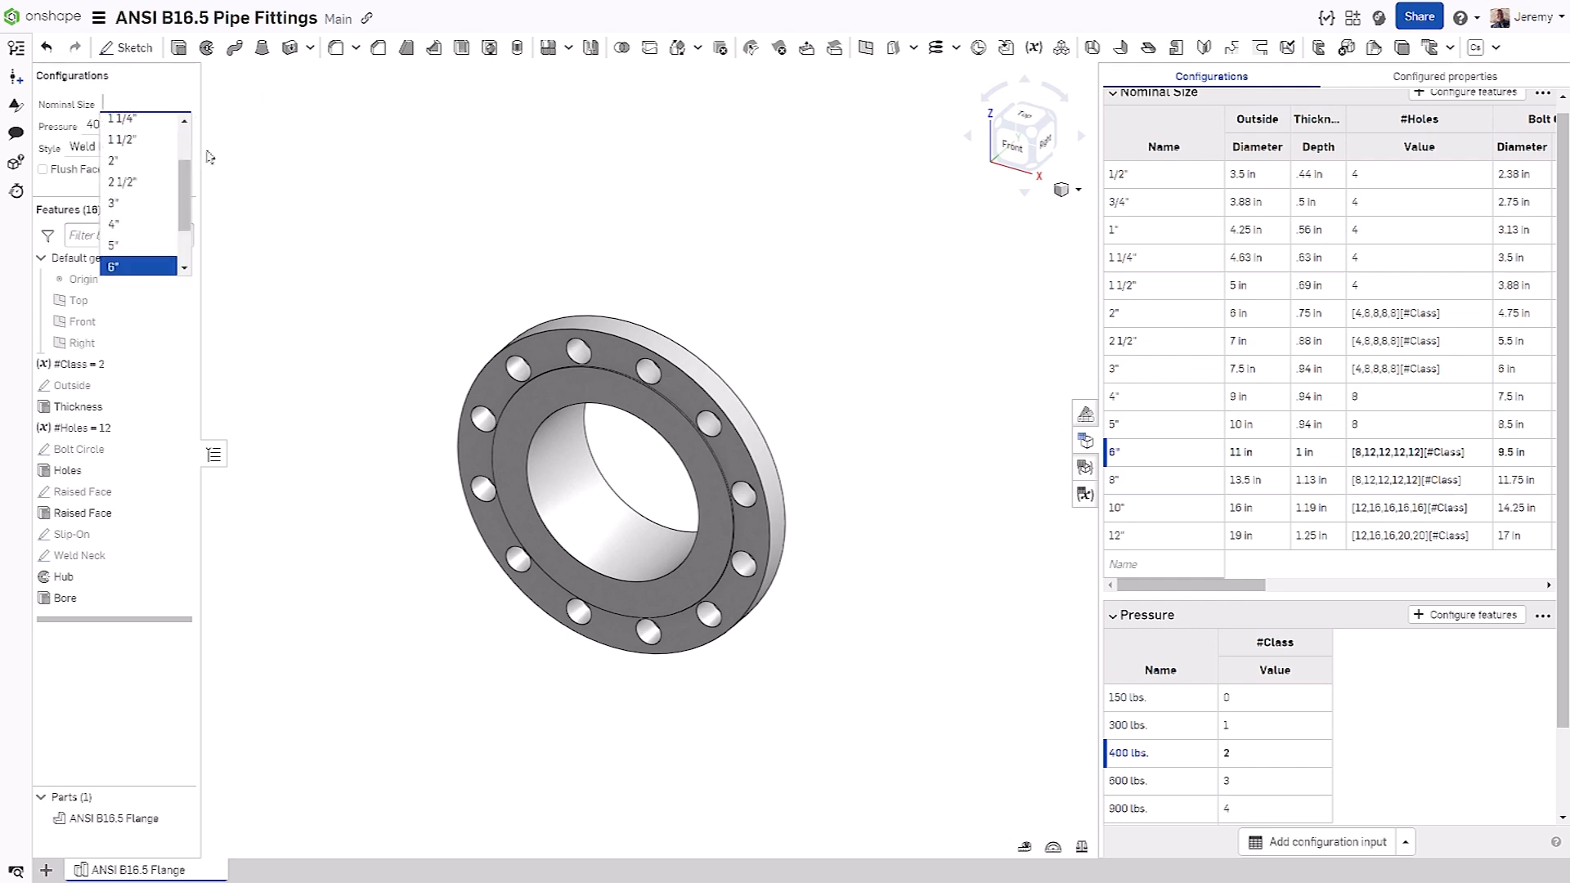